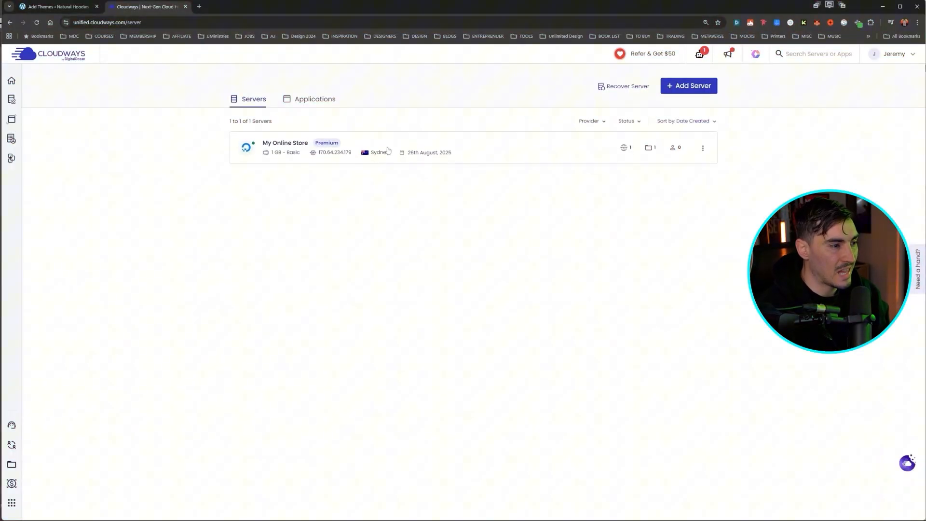
# Step: From the Applications list, explore Add Application on My Online Store, then launch the Natural Hoodies site
pyautogui.click(314, 99)
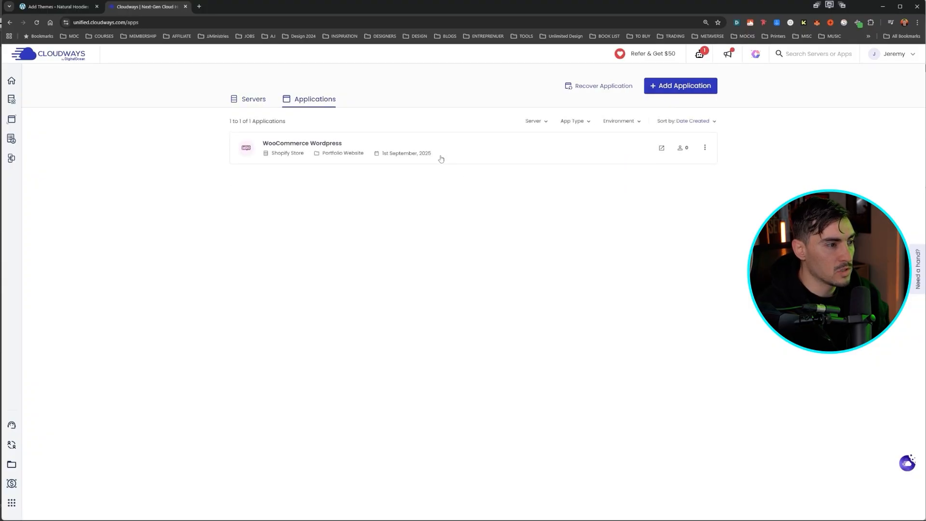
pyautogui.click(680, 86)
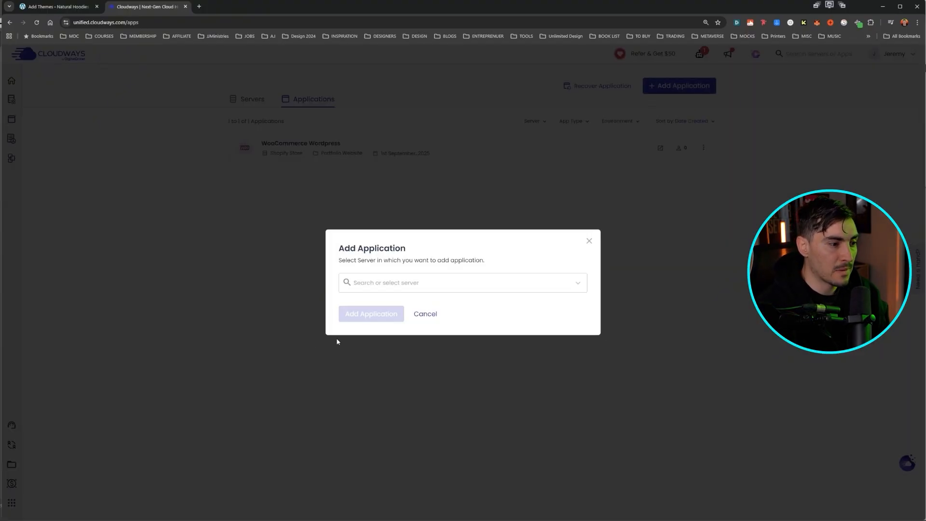
pyautogui.click(462, 283)
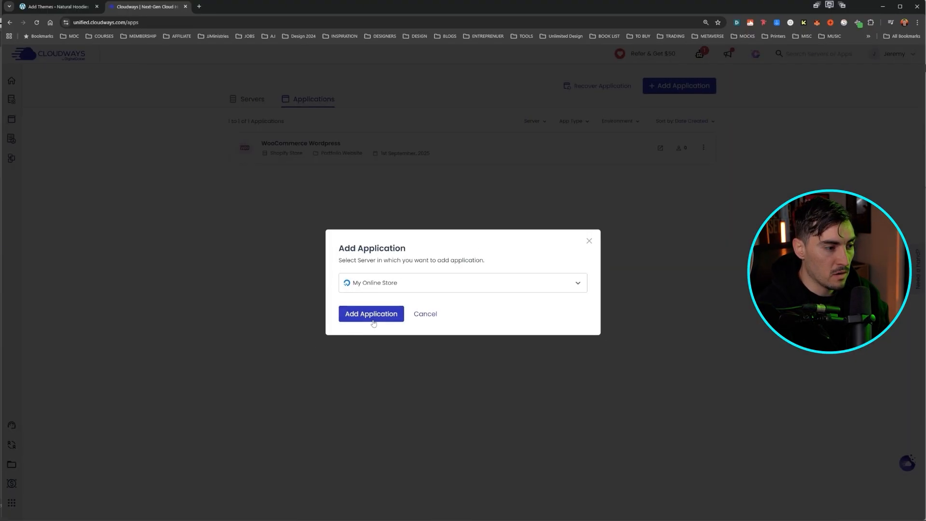
pyautogui.click(370, 313)
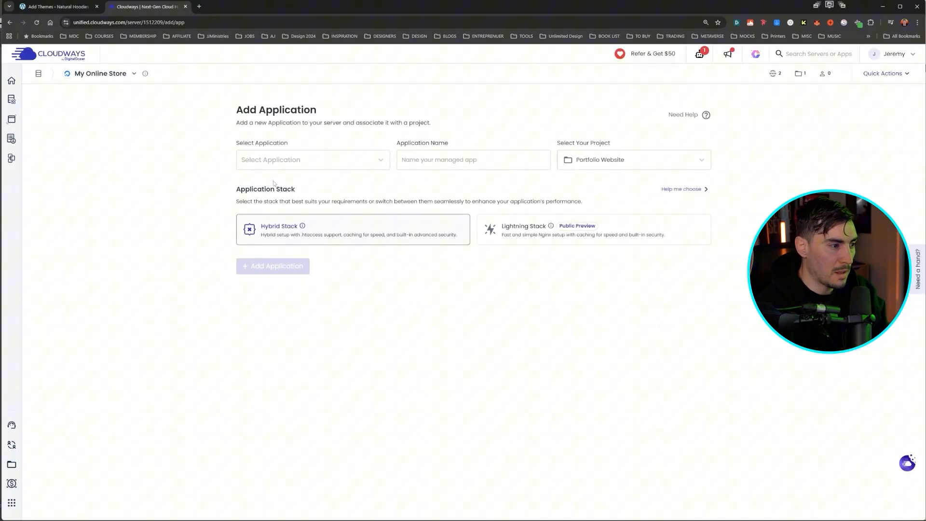
pyautogui.click(311, 160)
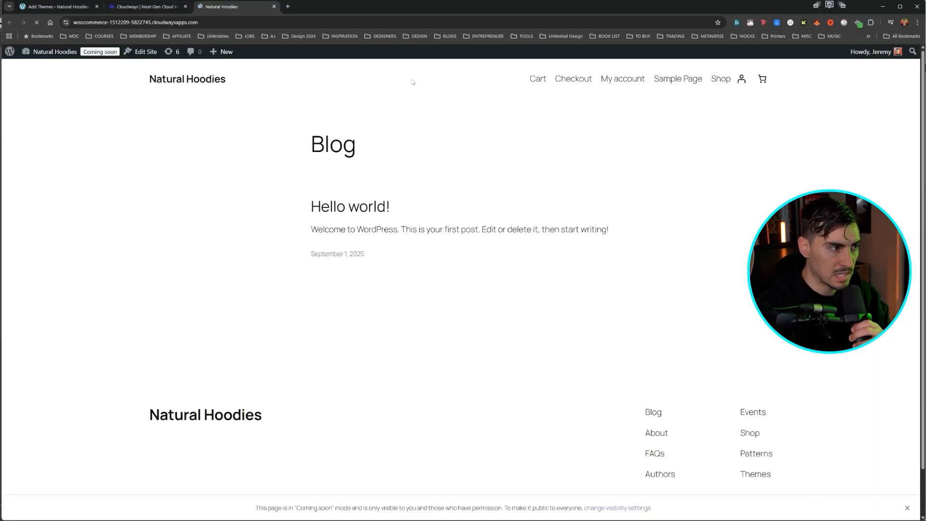
# Step: Relaunch the WooCommerce site from Cloudways and enter its admin dashboard via the admin bar
pyautogui.click(144, 7)
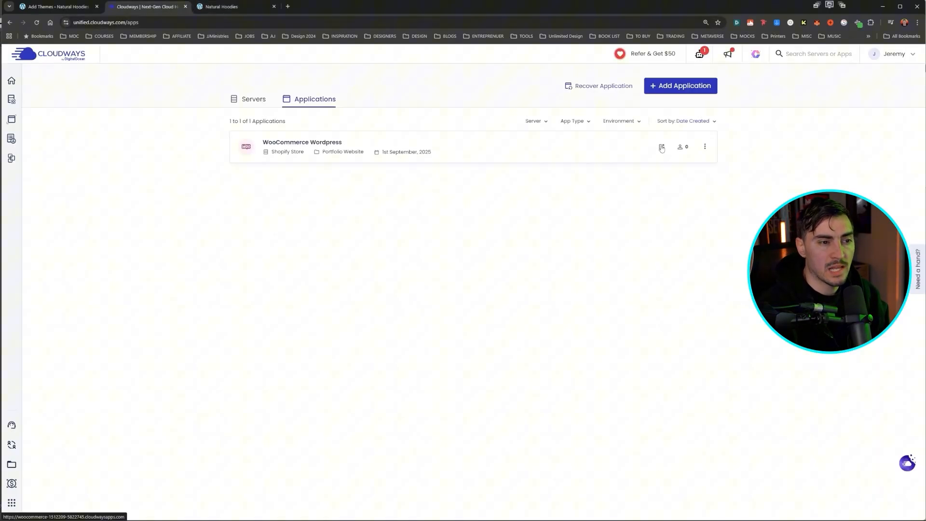
pyautogui.click(661, 147)
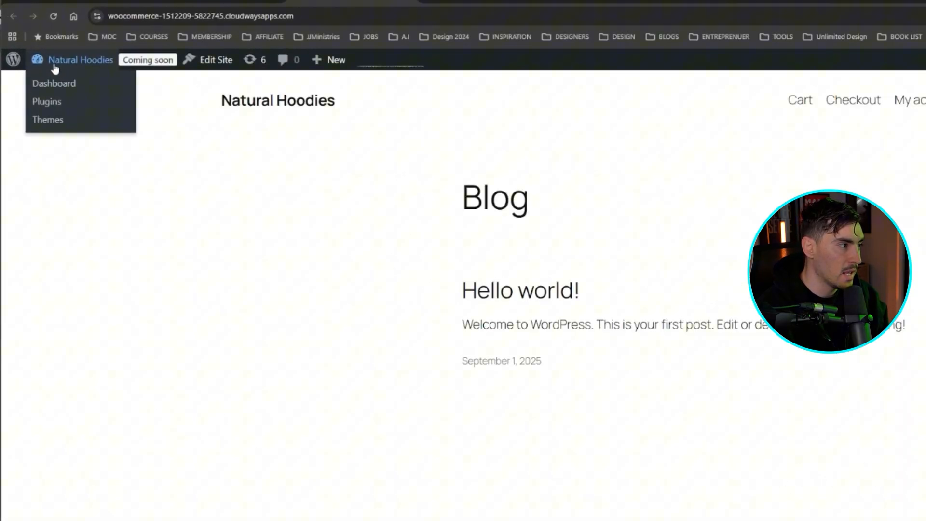
pyautogui.click(54, 83)
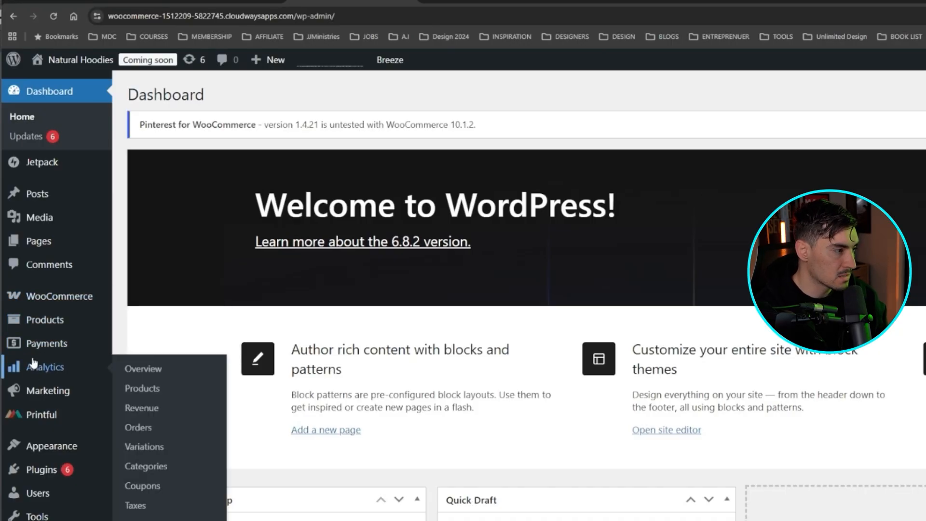
pyautogui.moveTo(38, 241)
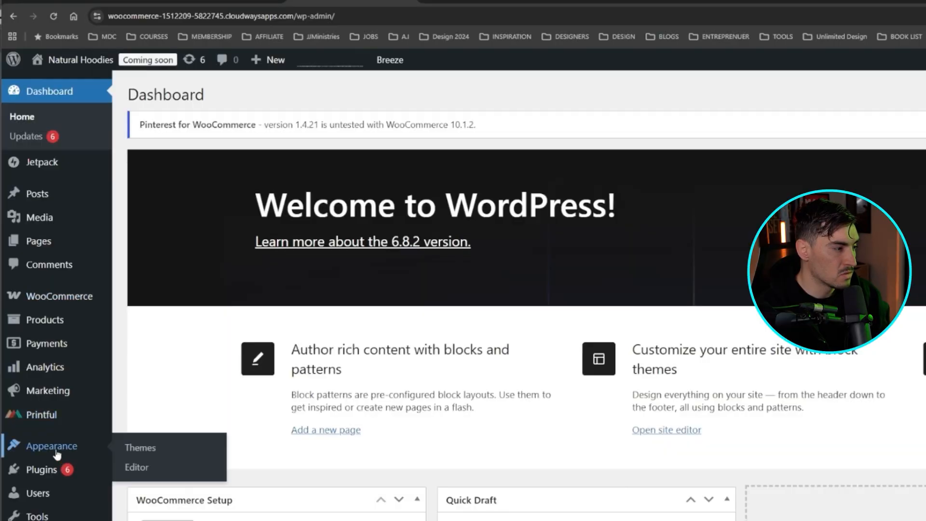
# Step: Install and activate the Astra theme, then start customizing it
pyautogui.click(140, 447)
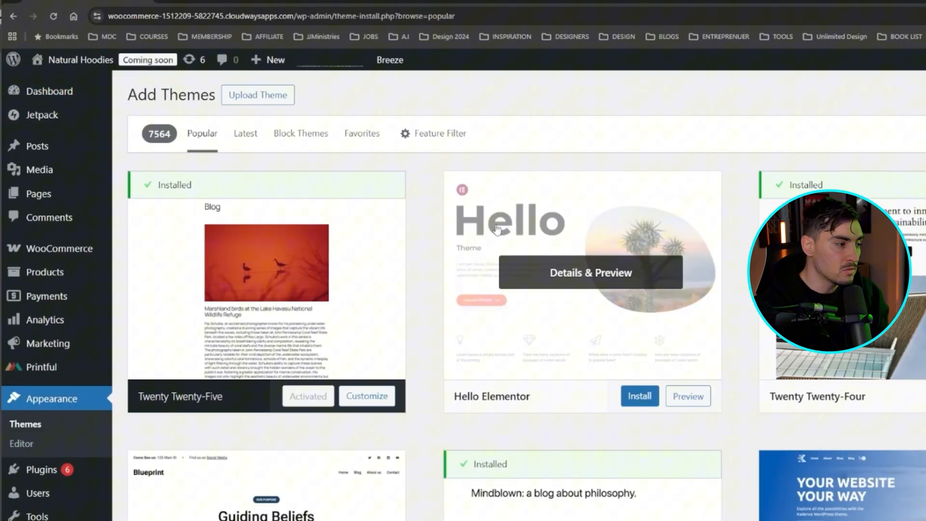
pyautogui.moveTo(83, 445)
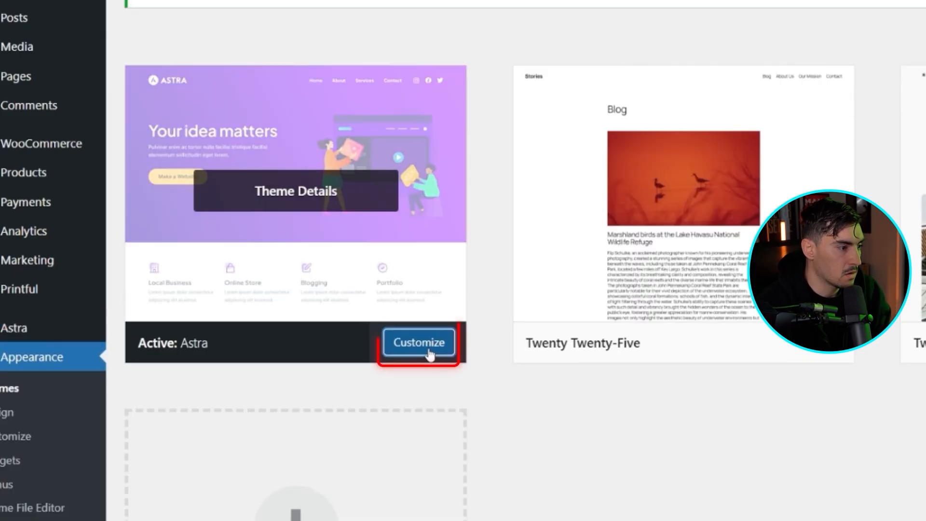
pyautogui.click(418, 343)
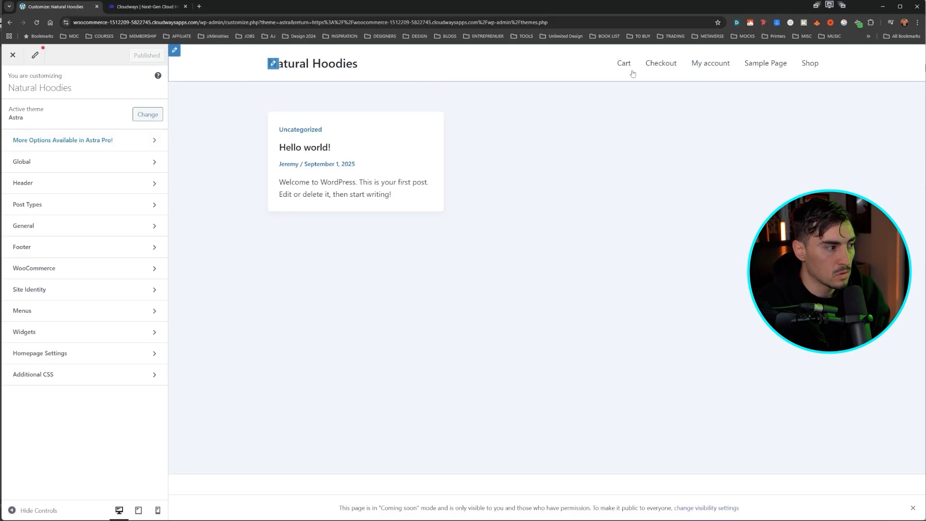
# Step: Close the Customizer and go to Astra's welcome dashboard
pyautogui.click(12, 55)
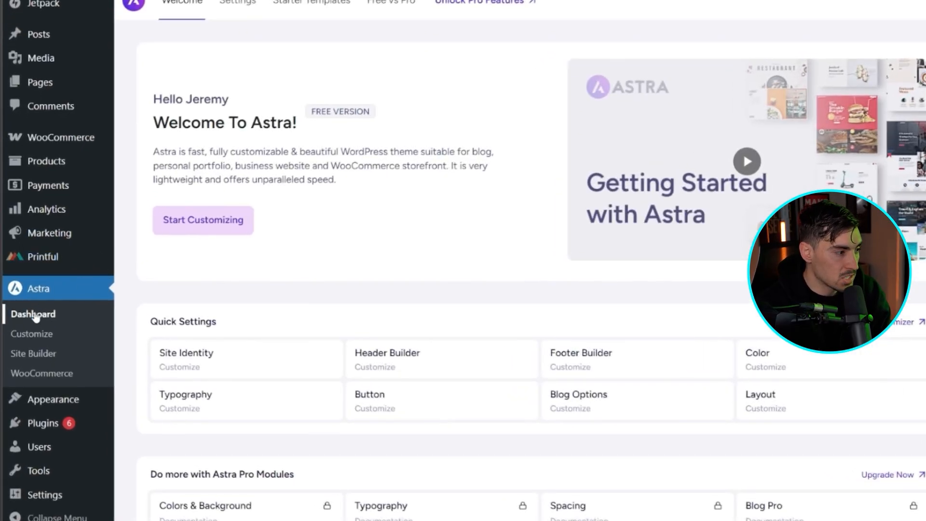
# Step: From the Astra dashboard, enter Starter Templates and Start Building Now
pyautogui.scroll(-3)
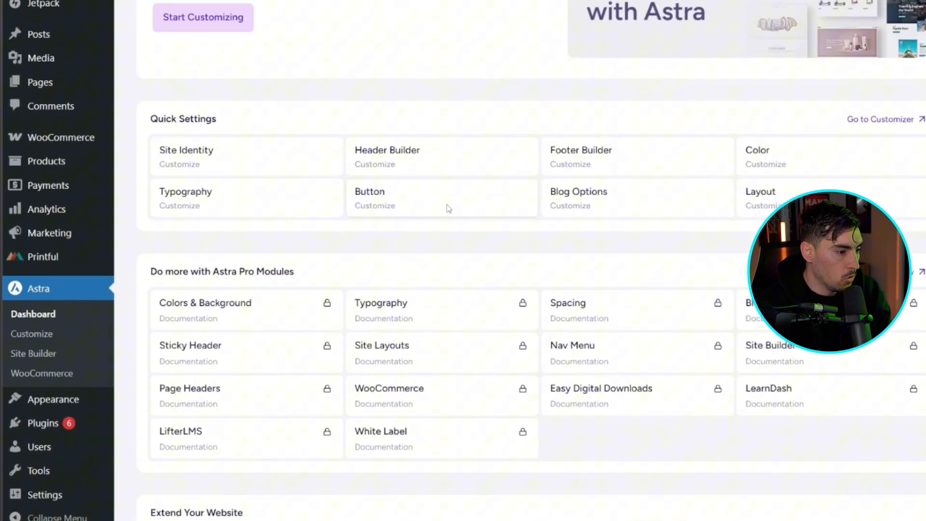
pyautogui.scroll(3)
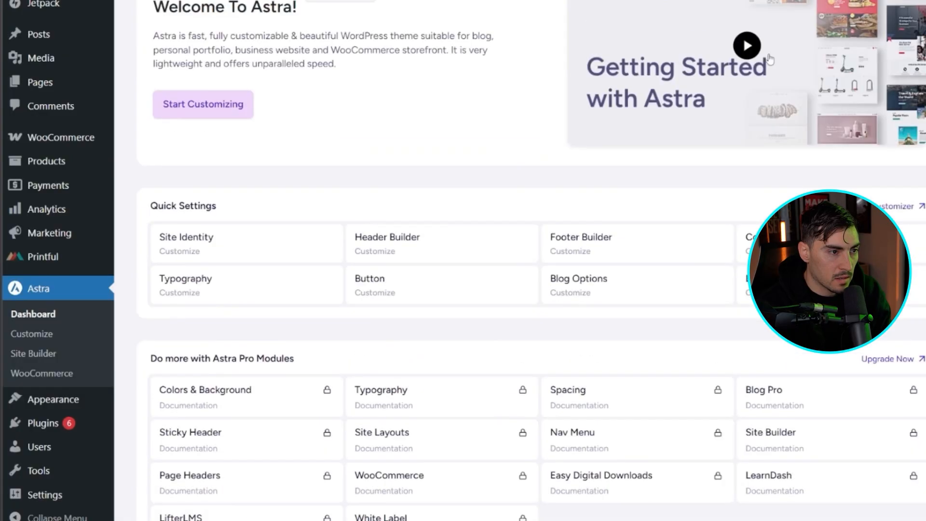
pyautogui.click(234, 63)
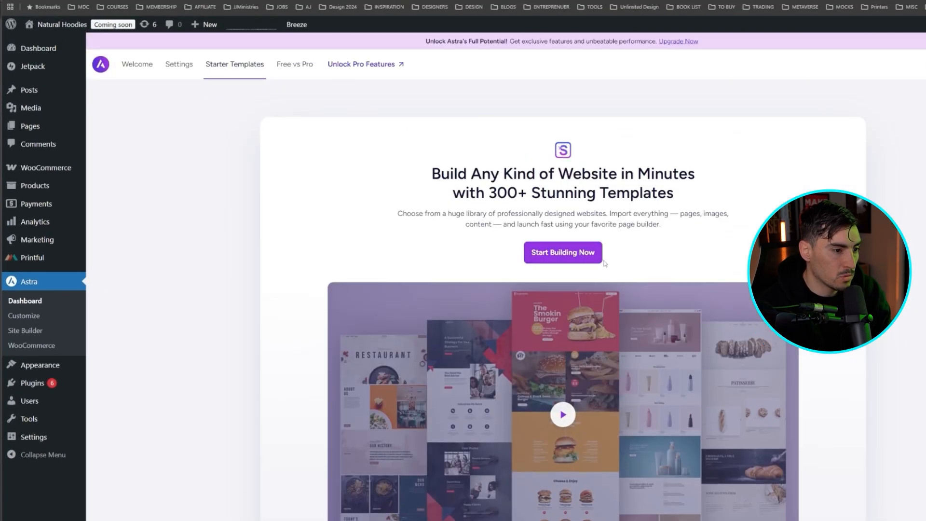
pyautogui.click(561, 251)
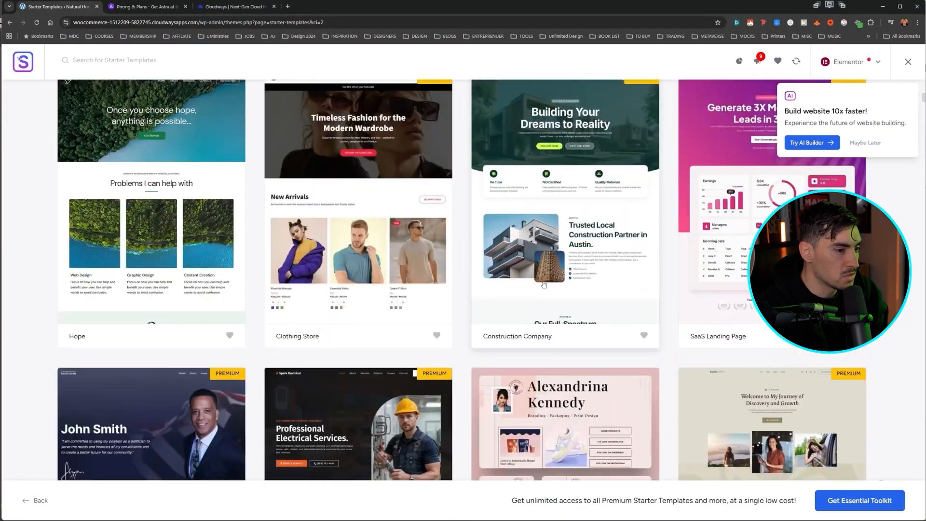
pyautogui.scroll(-3)
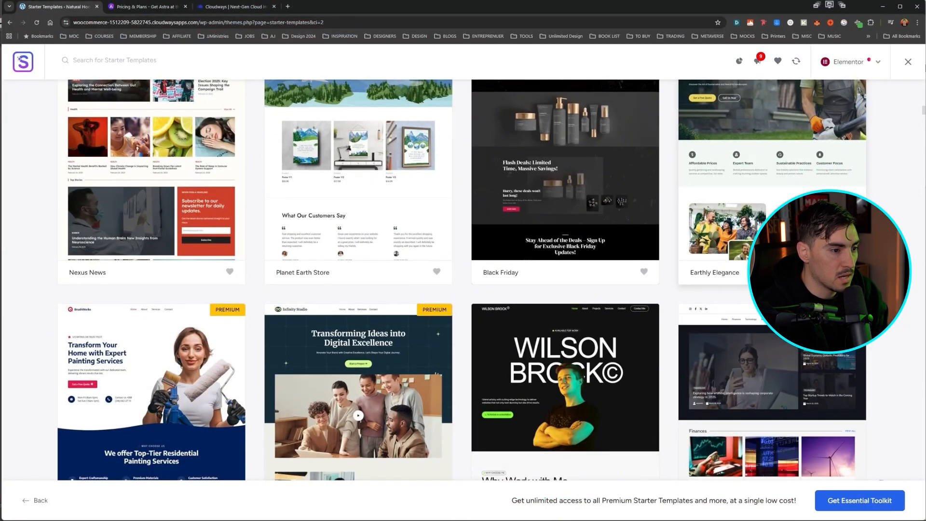
pyautogui.scroll(-3)
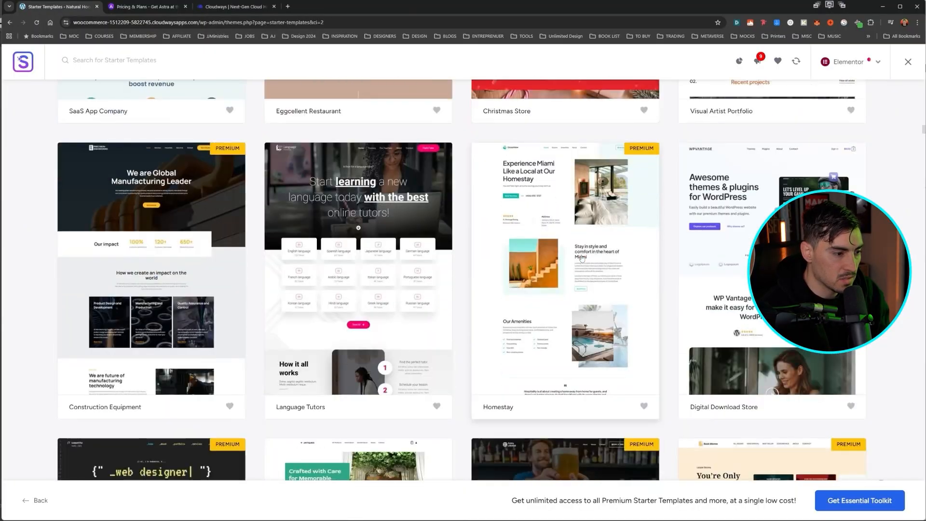
pyautogui.scroll(-3)
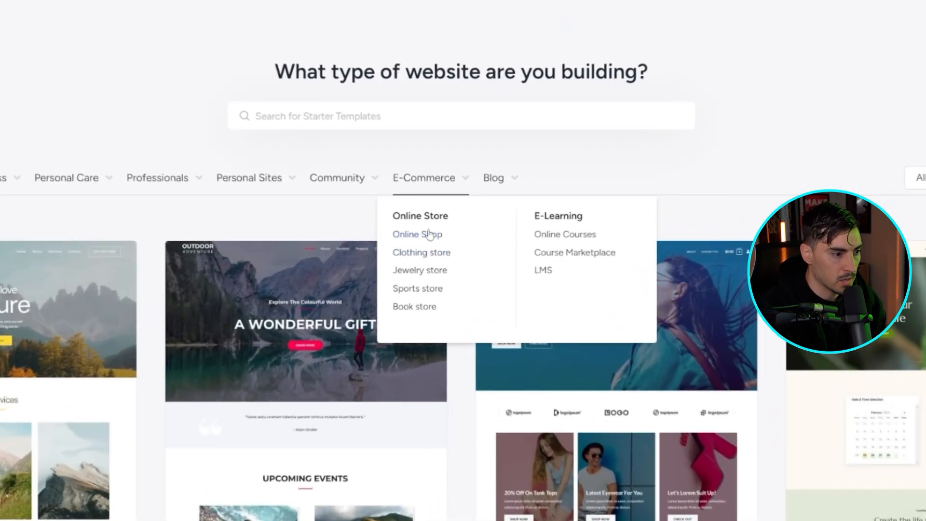
pyautogui.click(417, 233)
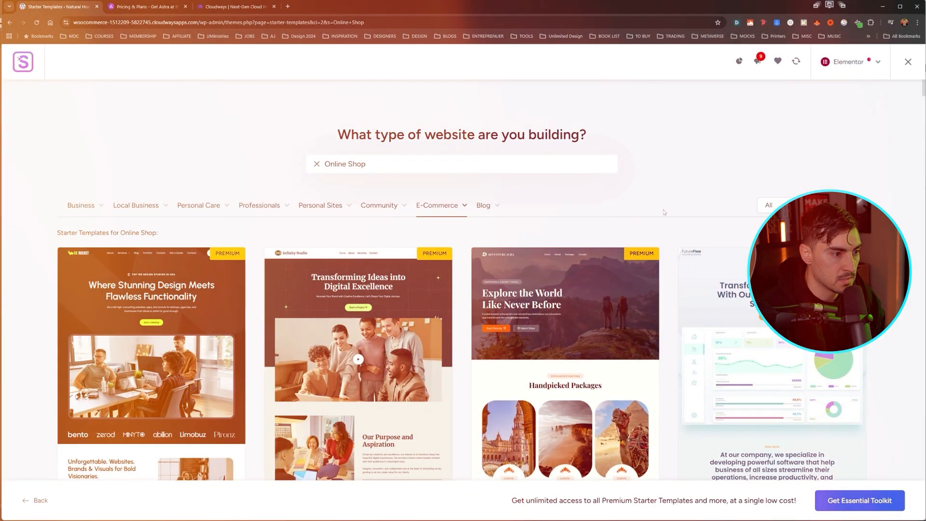
pyautogui.click(316, 164)
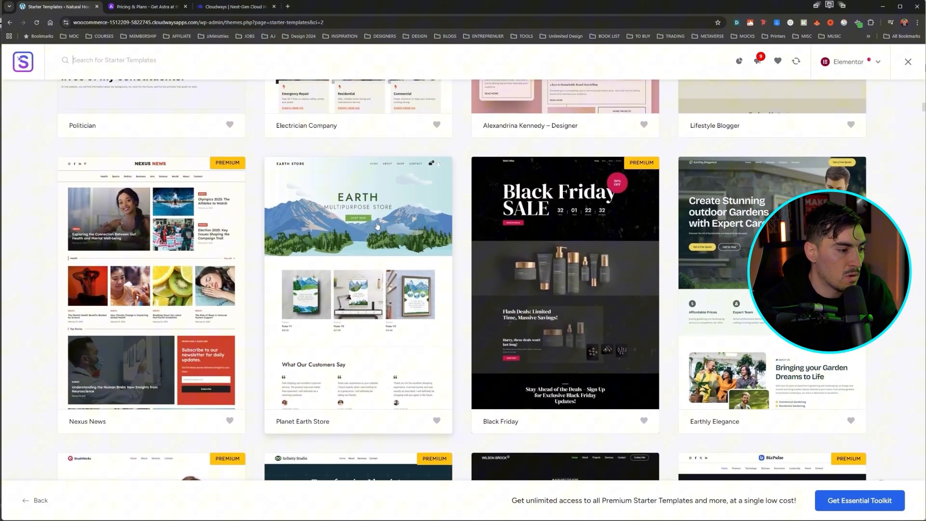
pyautogui.moveTo(394, 190)
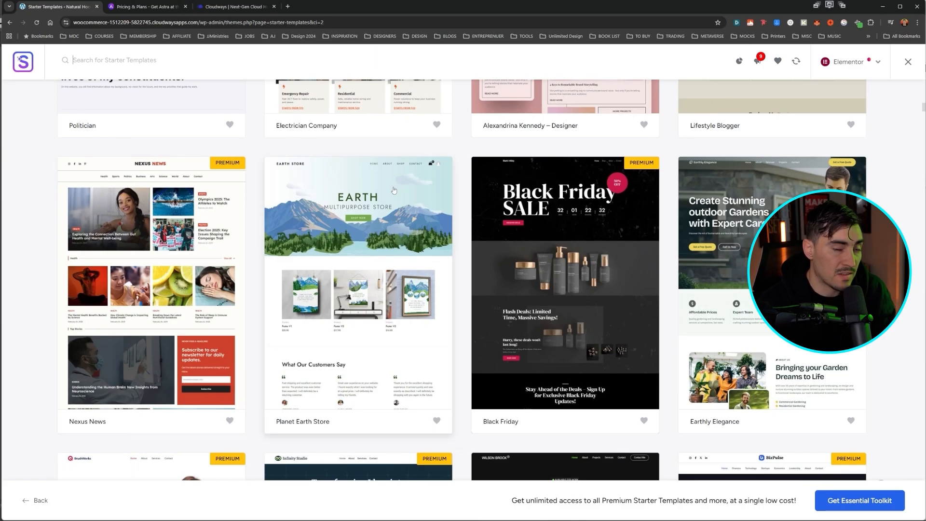
# Step: Pick the Planet Earth Store template and try font pairs, settling on Nunito Sans & Lora
pyautogui.click(357, 289)
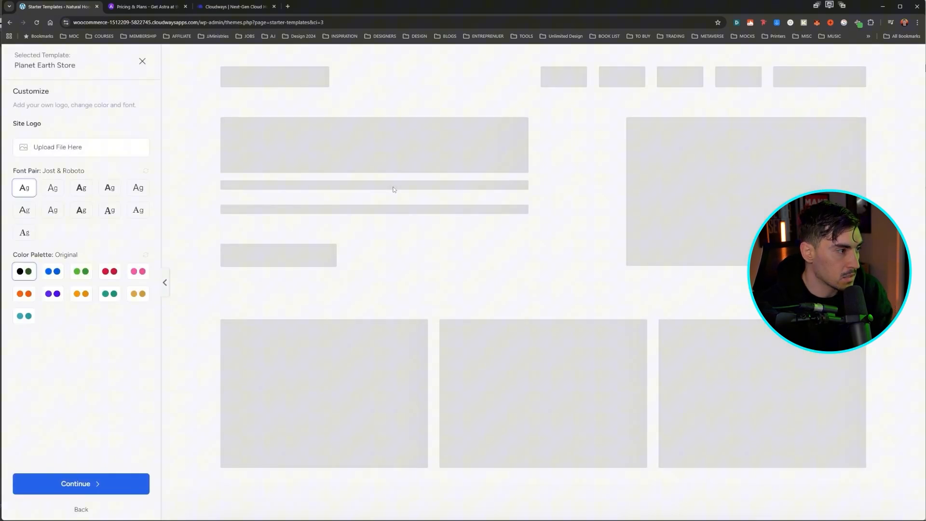
pyautogui.scroll(-3)
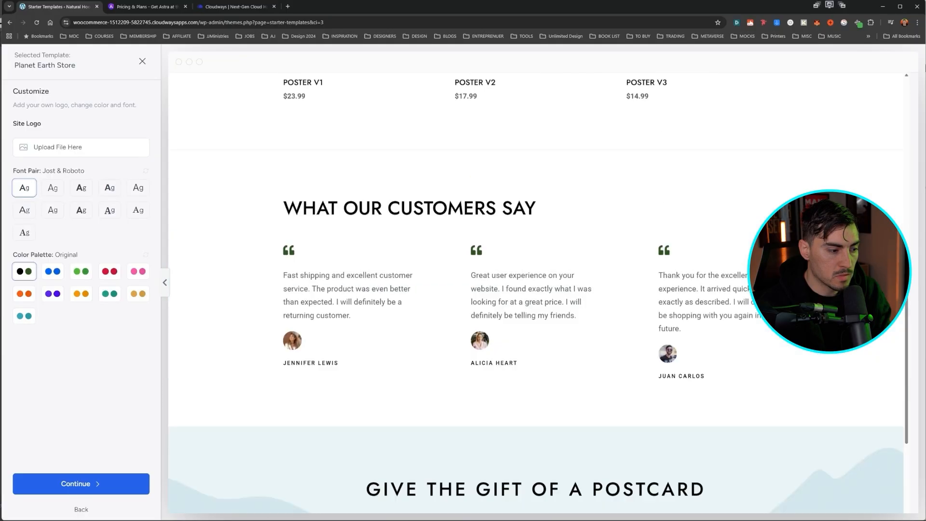
pyautogui.scroll(3)
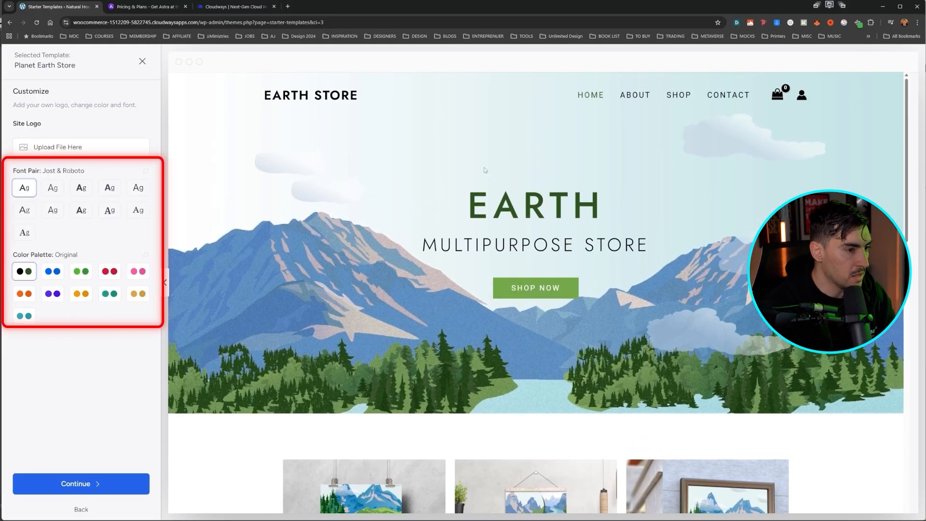
pyautogui.click(109, 187)
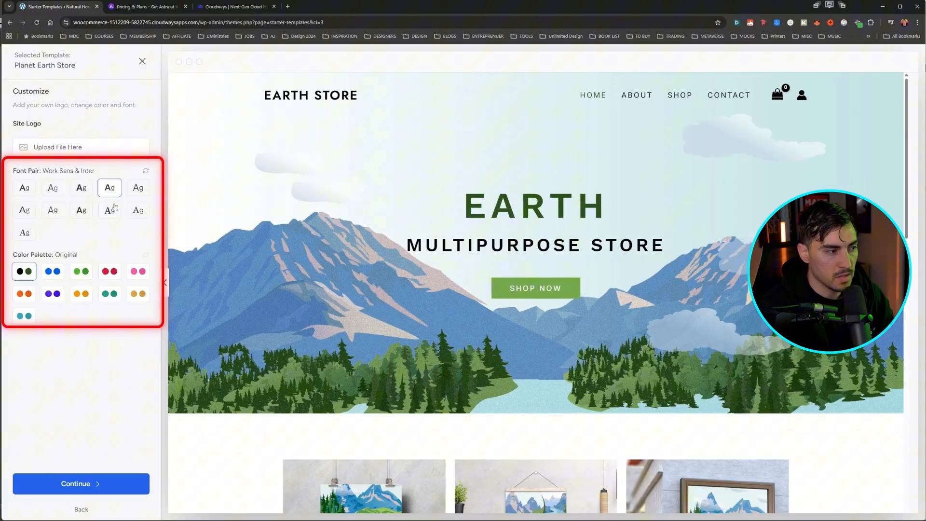
pyautogui.click(138, 209)
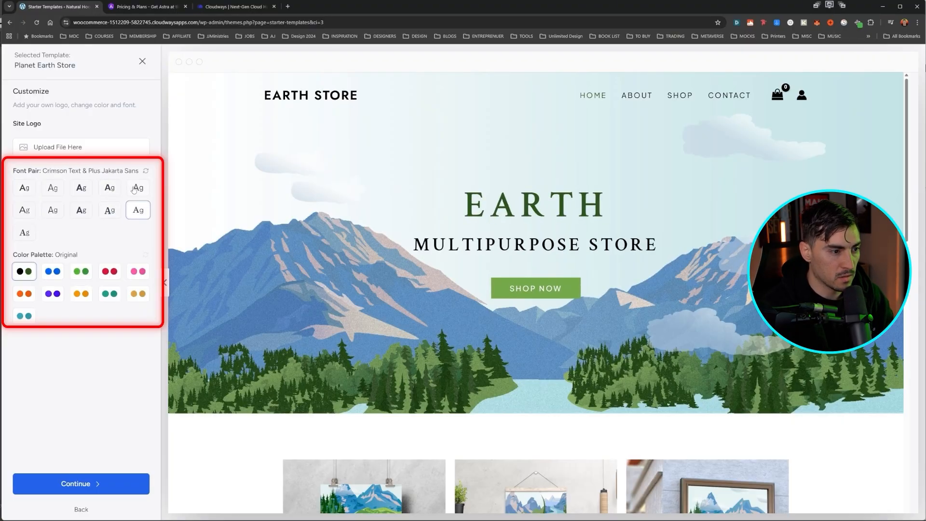
pyautogui.click(24, 209)
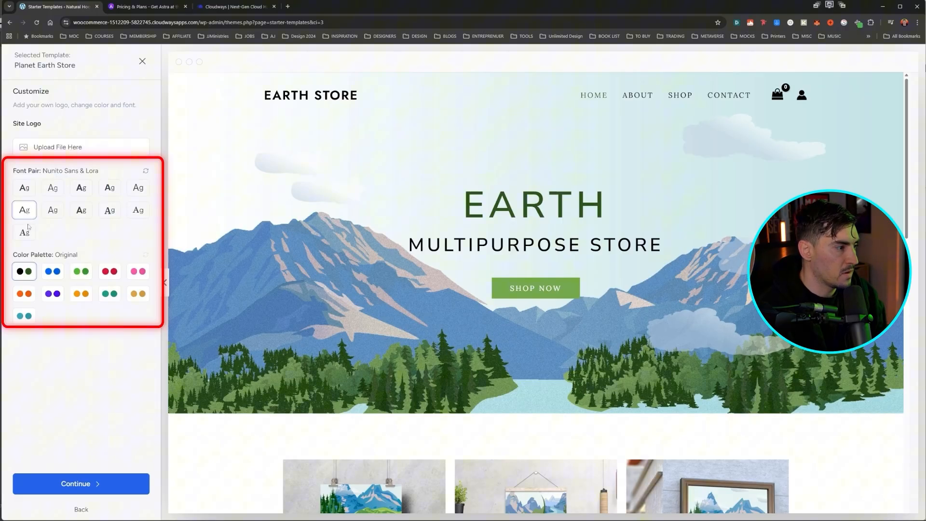
# Step: Preview the purple, orange and green palettes, then settle on the blue Style 1 palette
pyautogui.click(52, 294)
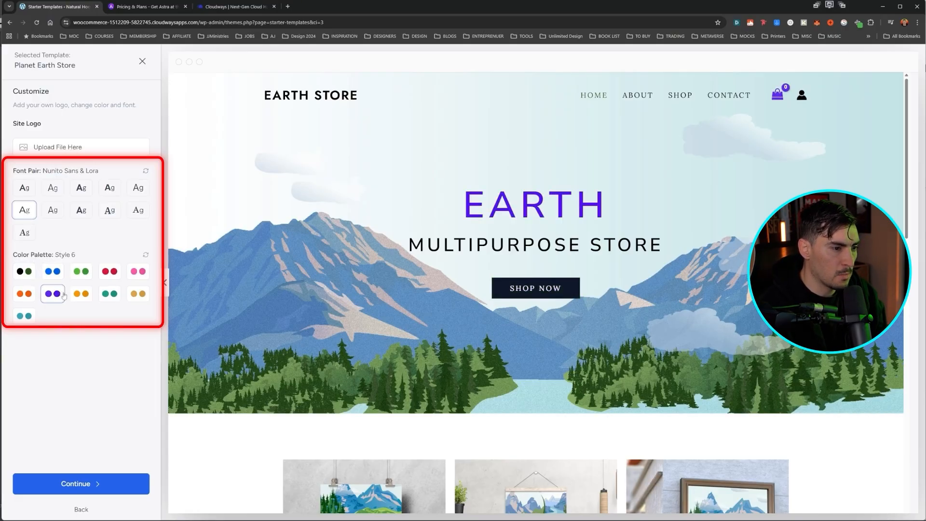
pyautogui.click(24, 293)
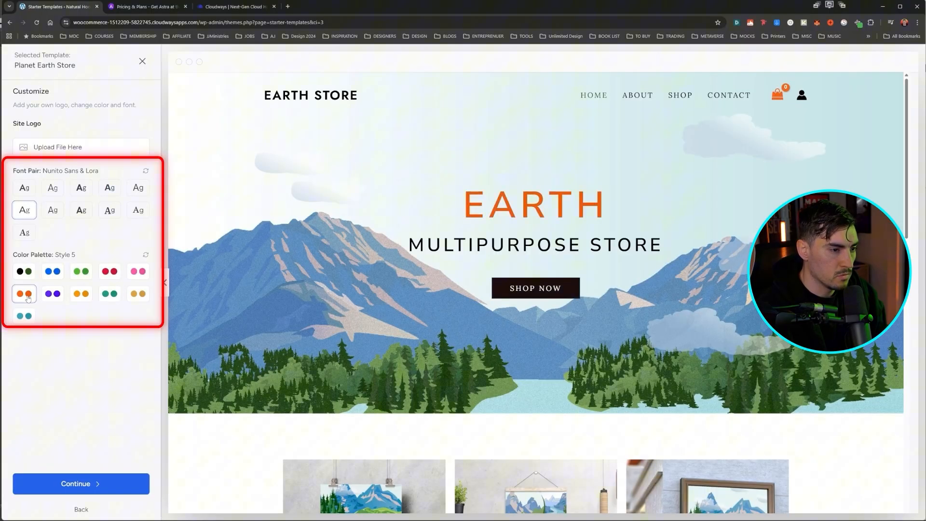
pyautogui.click(81, 271)
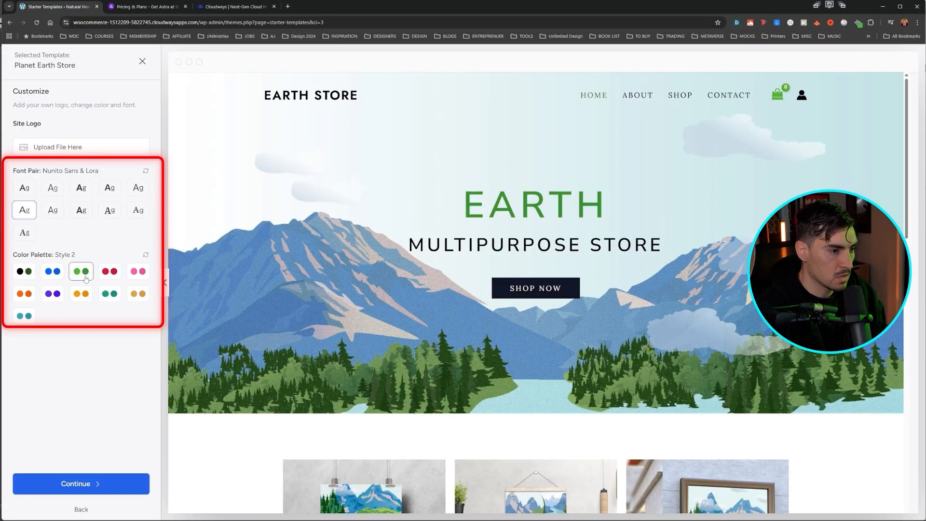
pyautogui.click(52, 271)
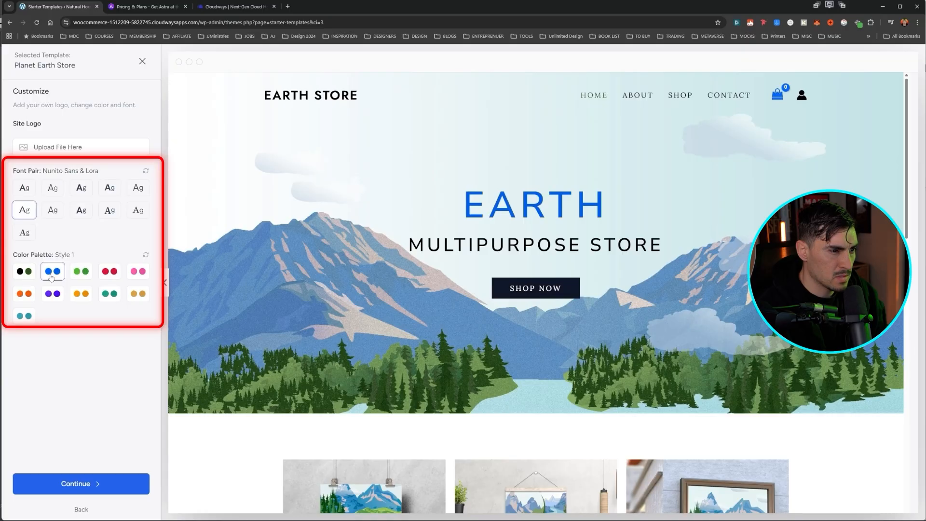
# Step: Continue to Select features, toggle Appointment & Bookings off and add Free Live Chat
pyautogui.click(80, 483)
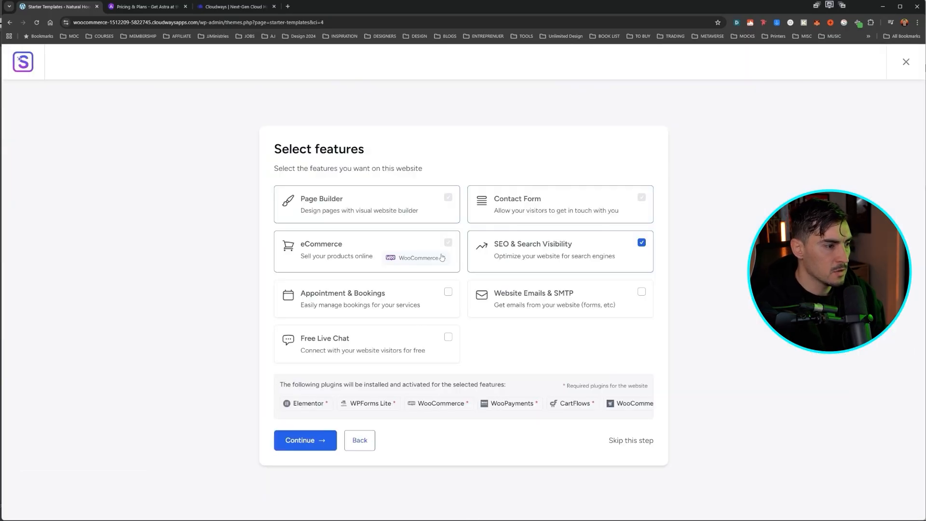
pyautogui.moveTo(630, 211)
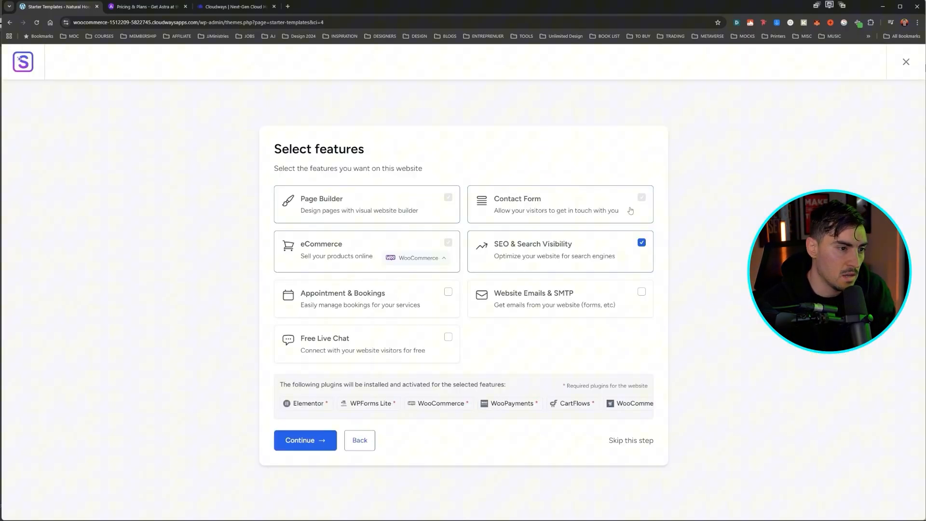
pyautogui.moveTo(506, 172)
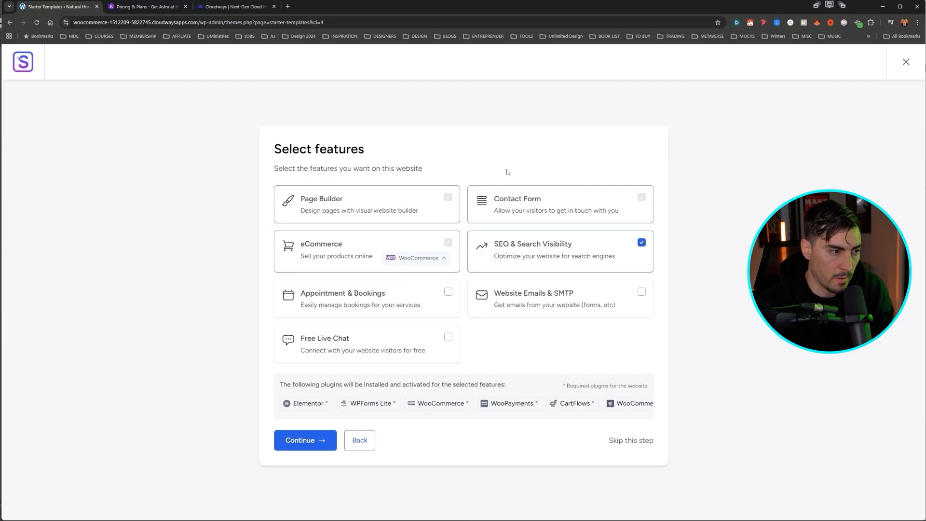
pyautogui.moveTo(342, 330)
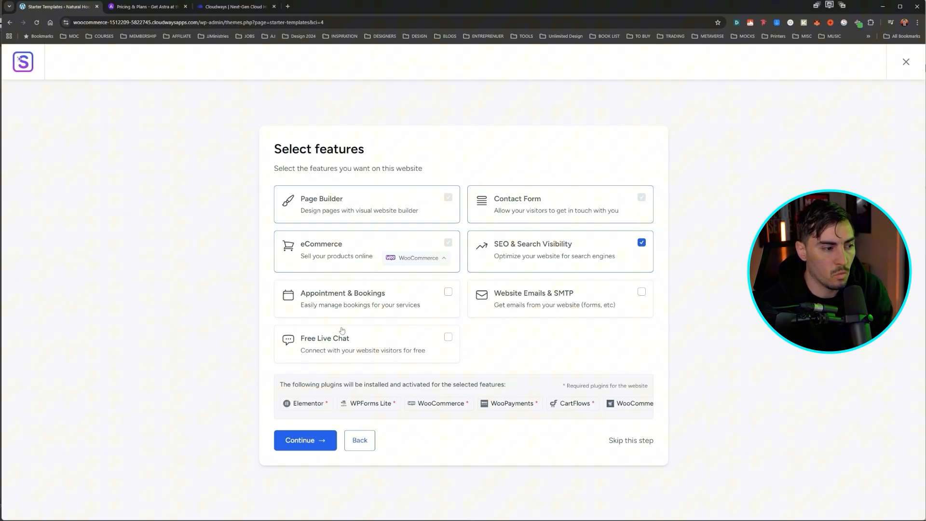
pyautogui.moveTo(446, 295)
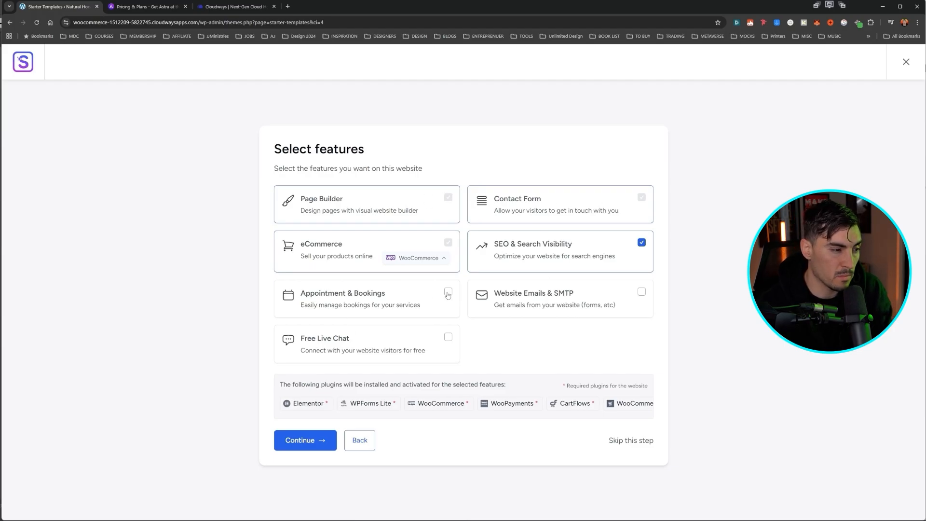
pyautogui.click(447, 292)
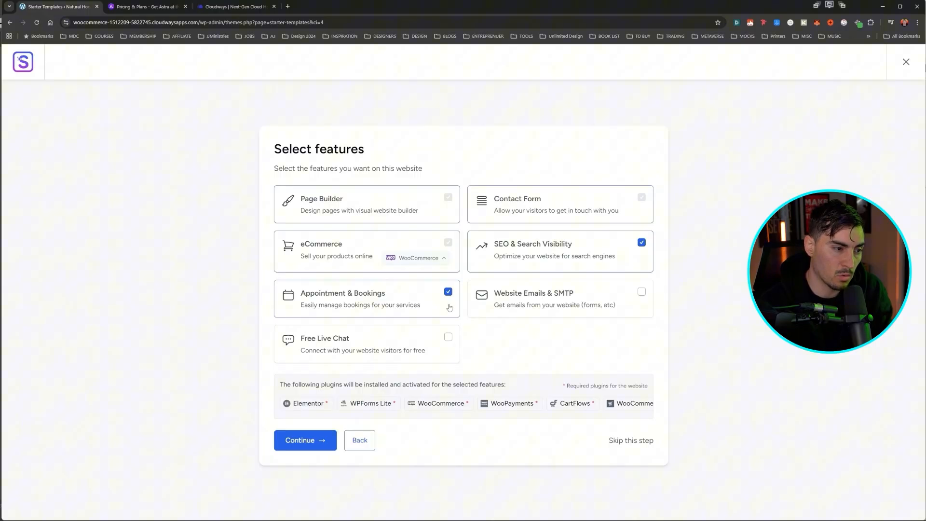
pyautogui.click(447, 337)
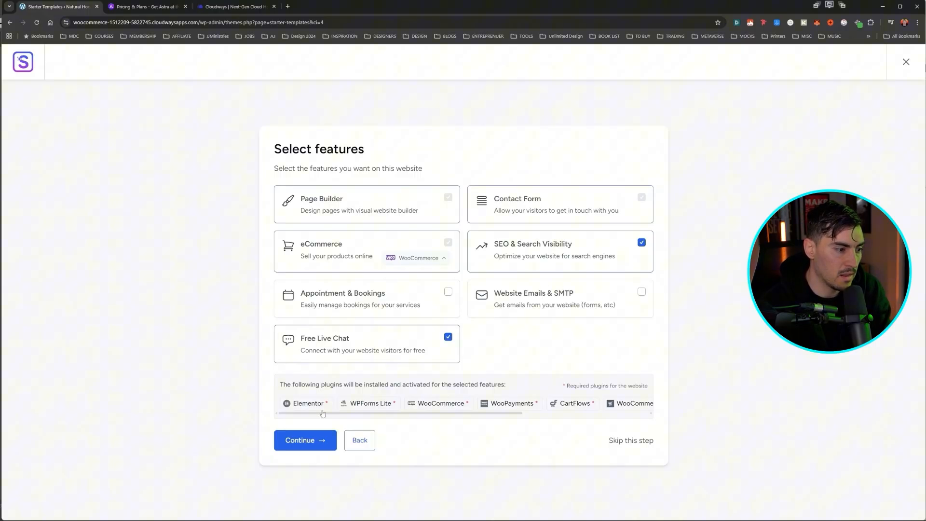
# Step: Skip the plugin update, enter name 'Jer', opt out of usage data, and Submit & Build My Website
pyautogui.click(305, 440)
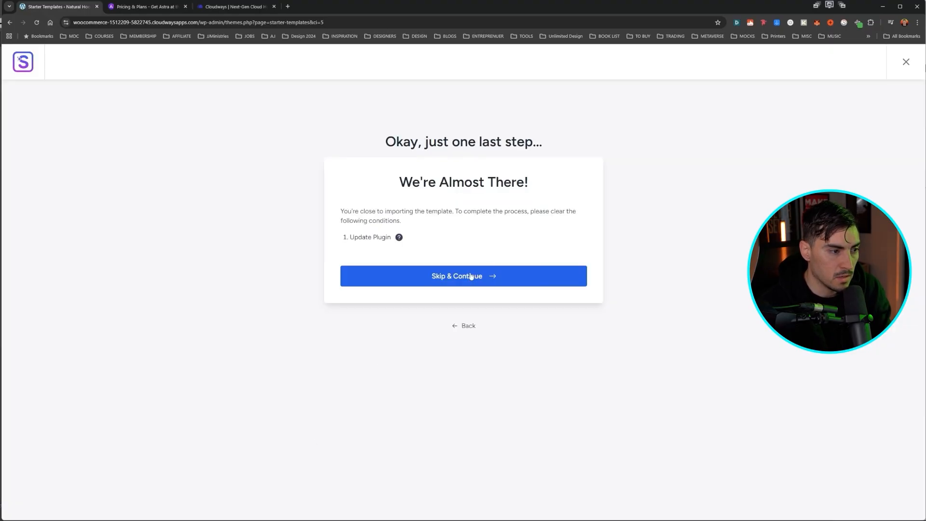
pyautogui.click(463, 276)
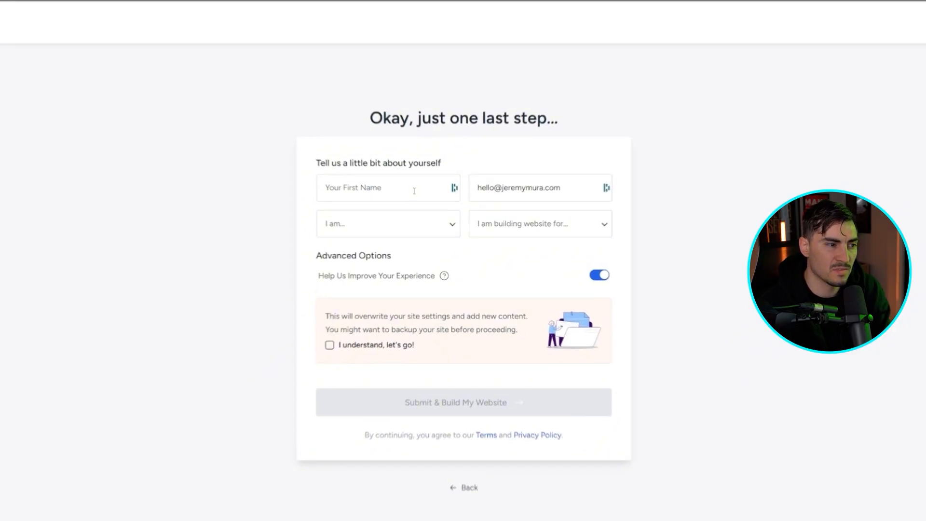
pyautogui.write('Jeremy')
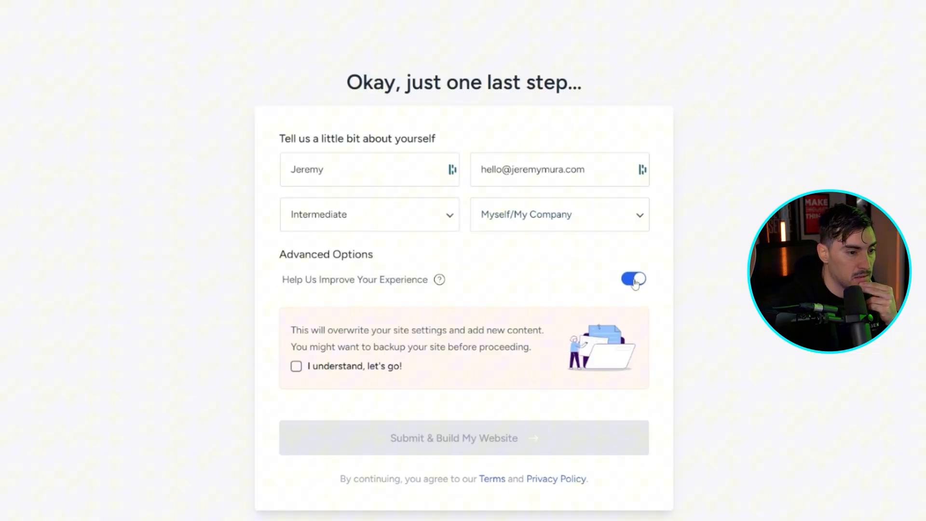
pyautogui.click(296, 367)
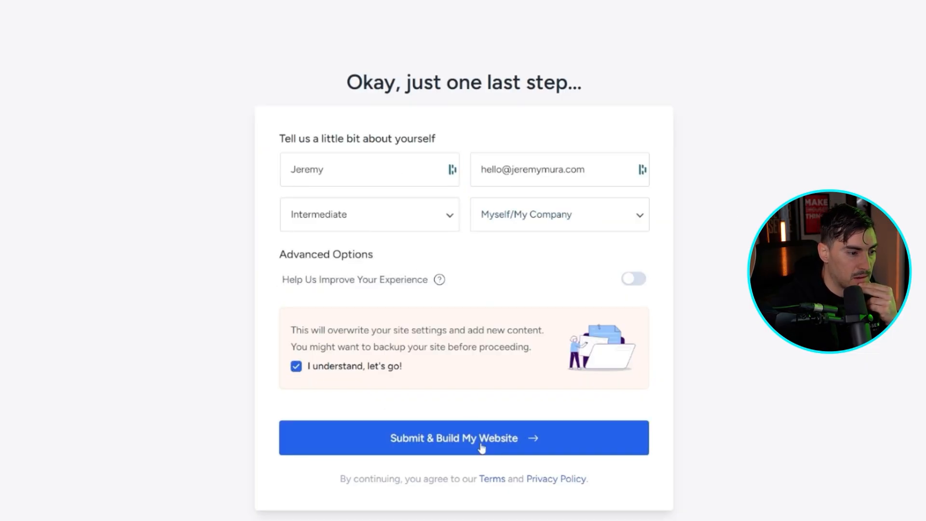
pyautogui.click(463, 438)
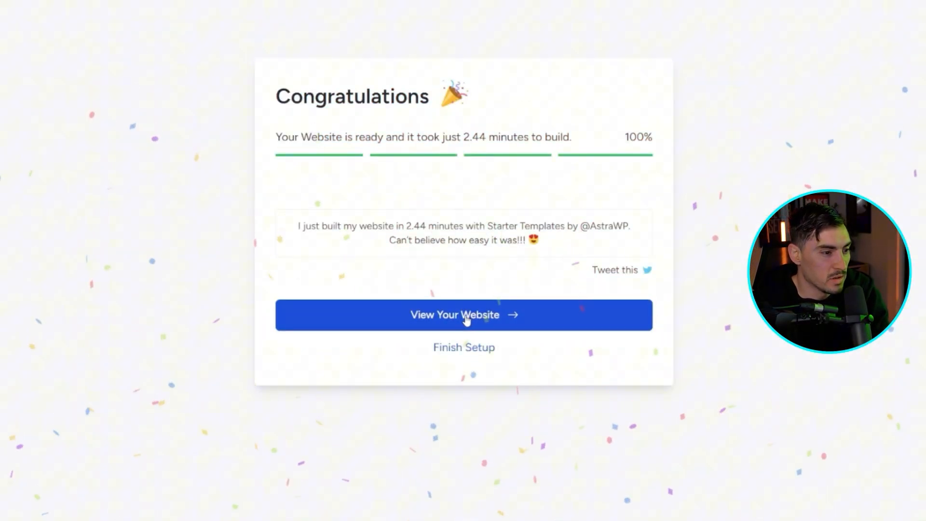
# Step: View the built Earth Store homepage, scroll through it, and start Edit with Elementor
pyautogui.click(463, 314)
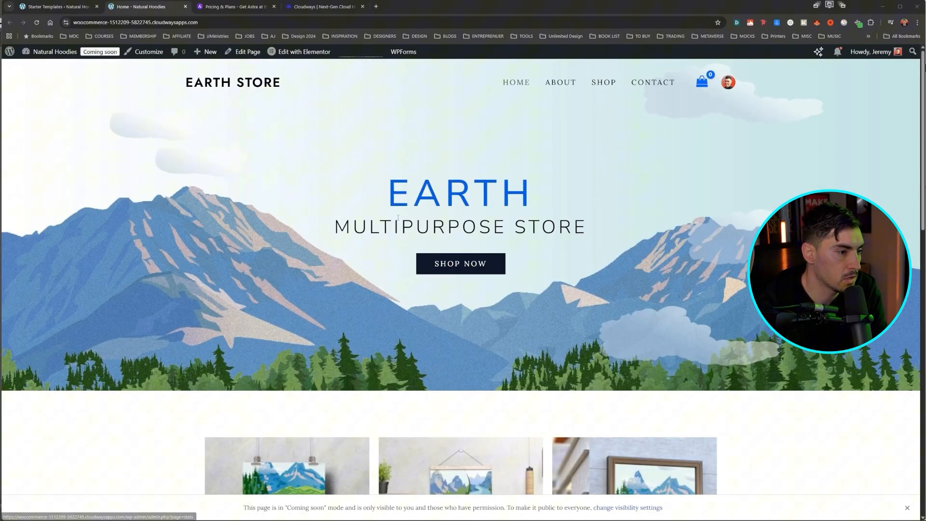
pyautogui.click(304, 51)
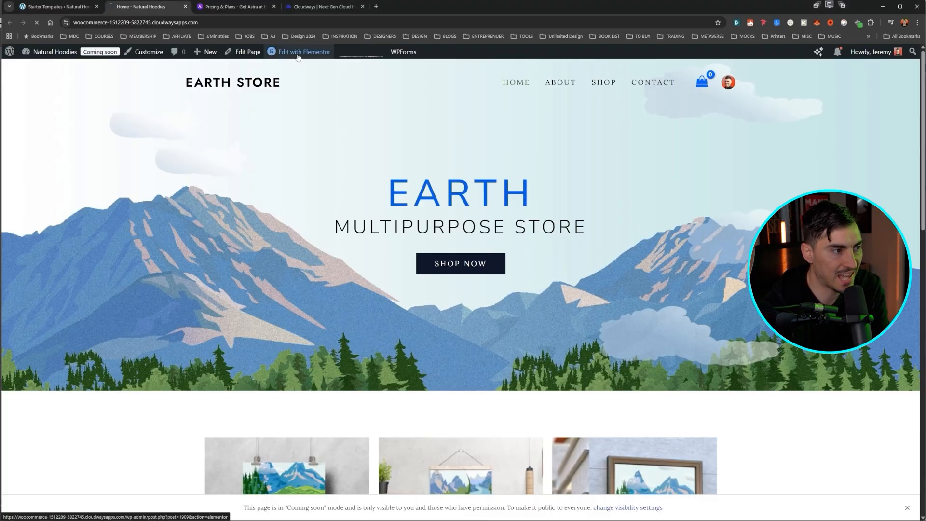
pyautogui.click(303, 52)
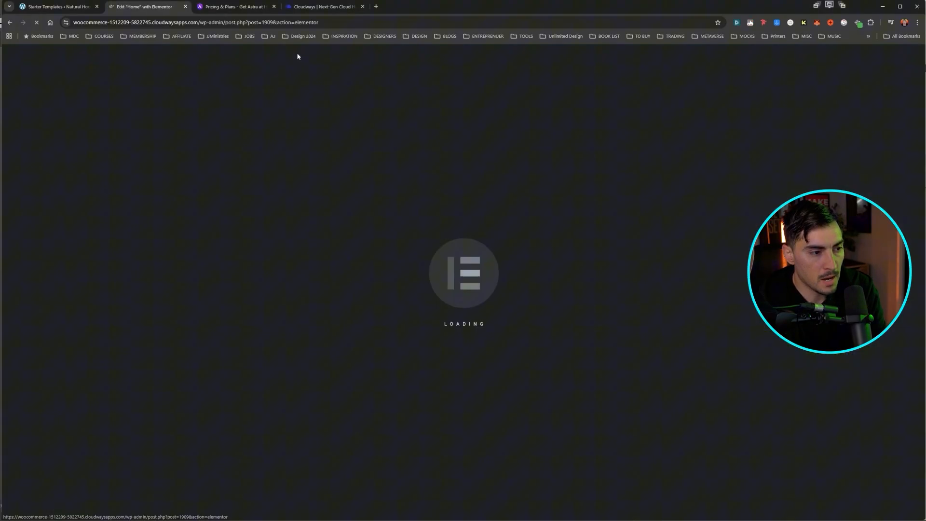
pyautogui.moveTo(516, 159)
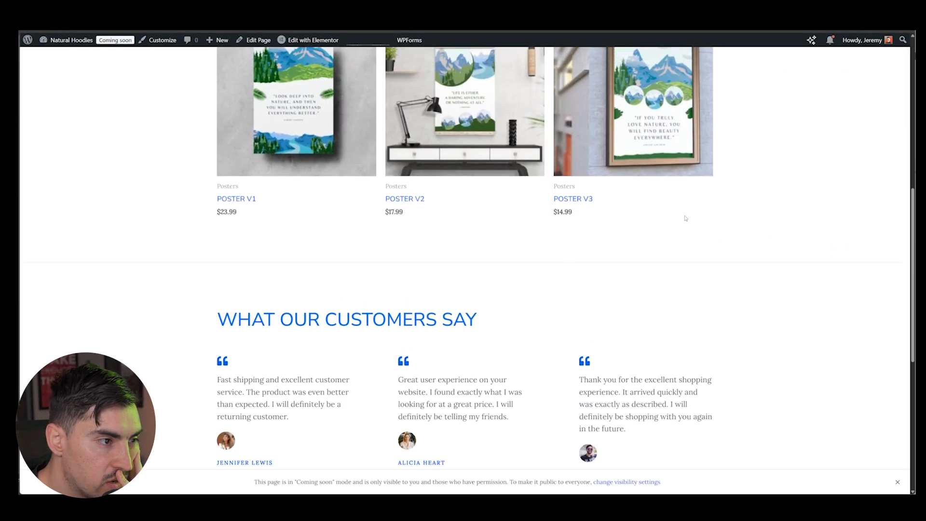
pyautogui.scroll(-3)
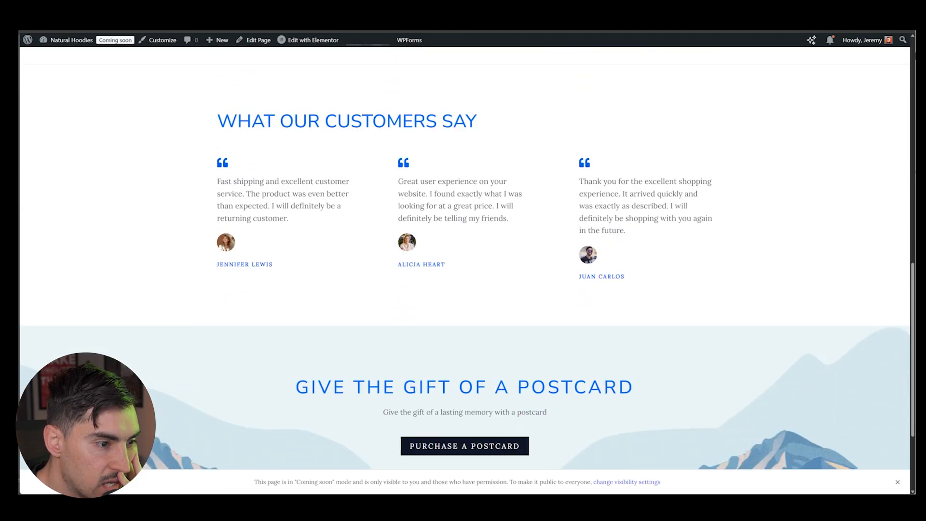
pyautogui.scroll(3)
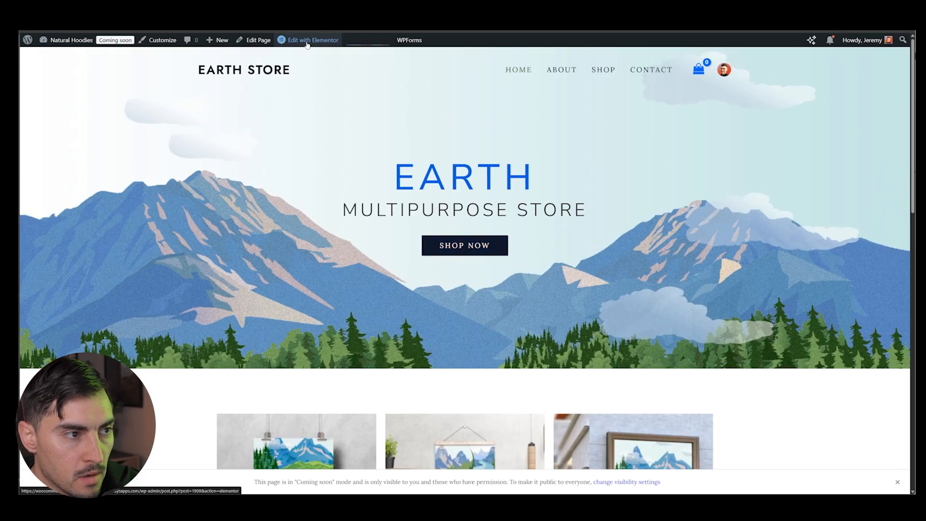
pyautogui.click(311, 41)
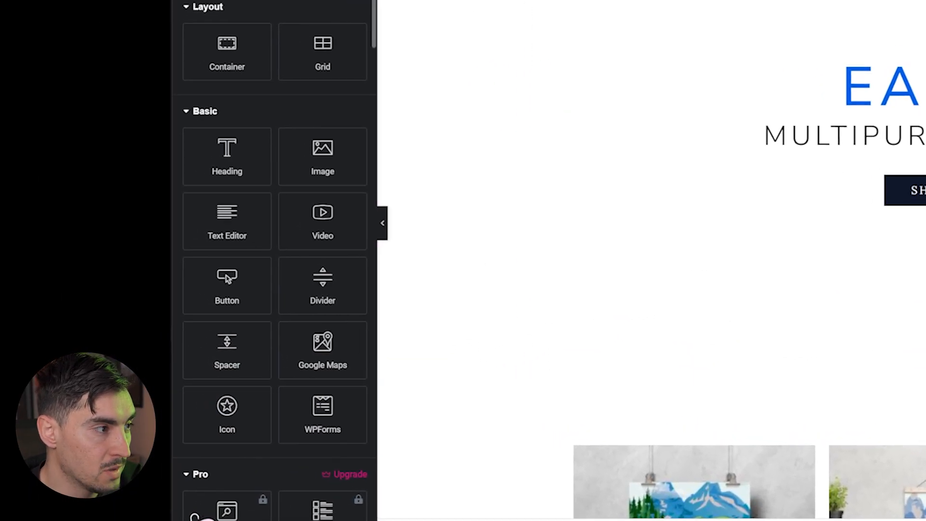
# Step: Glance at Globals, return to Widgets, and select the first Container in the Structure navigator
pyautogui.scroll(-3)
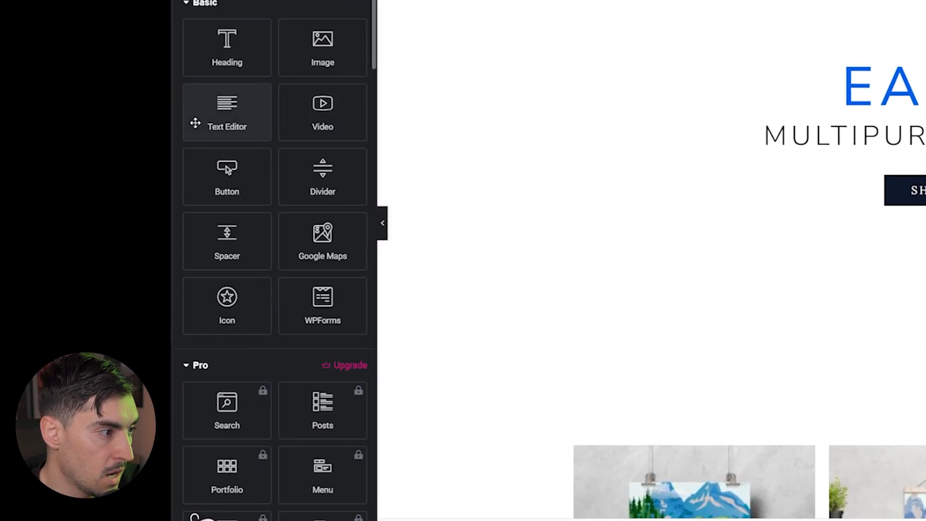
pyautogui.scroll(-3)
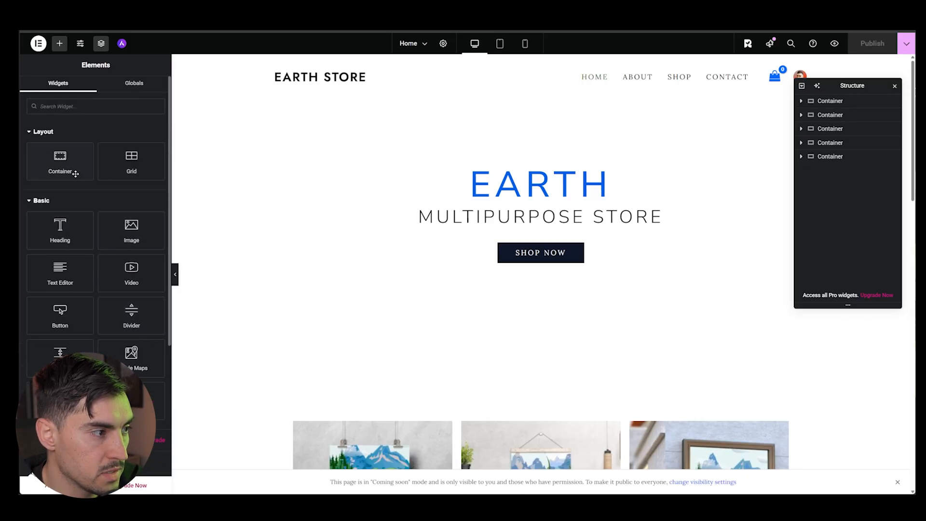
pyautogui.click(133, 83)
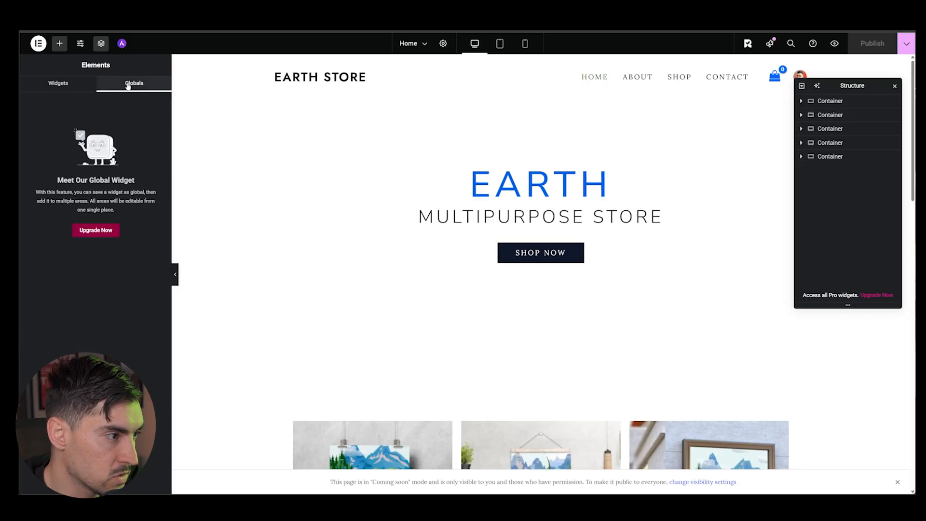
pyautogui.click(58, 83)
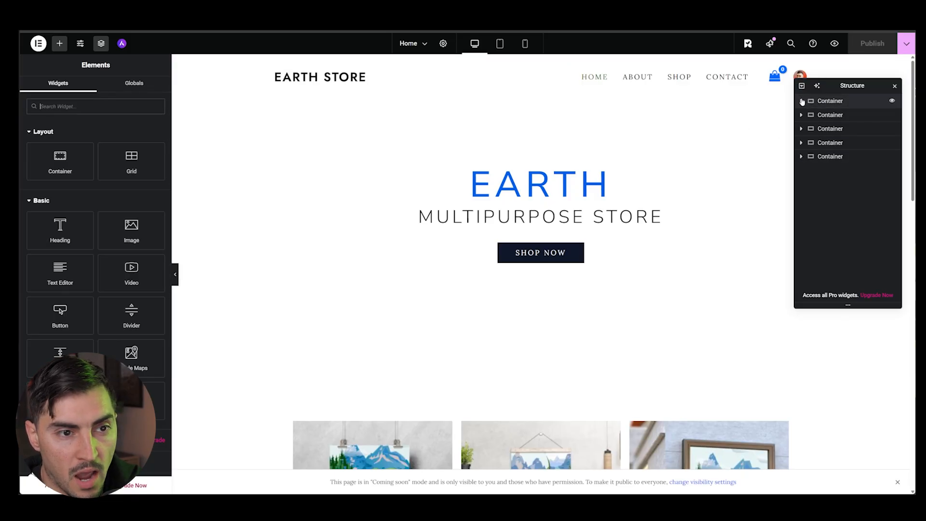
pyautogui.click(829, 100)
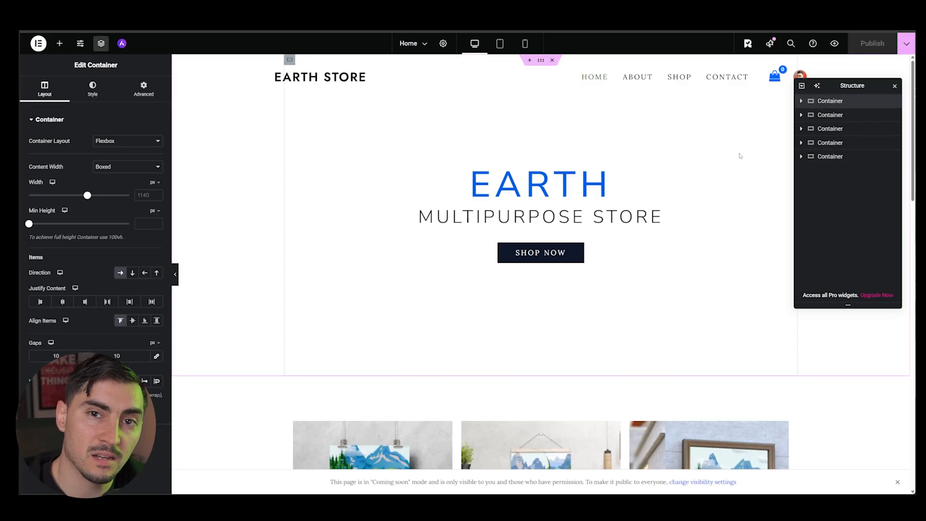
pyautogui.moveTo(567, 86)
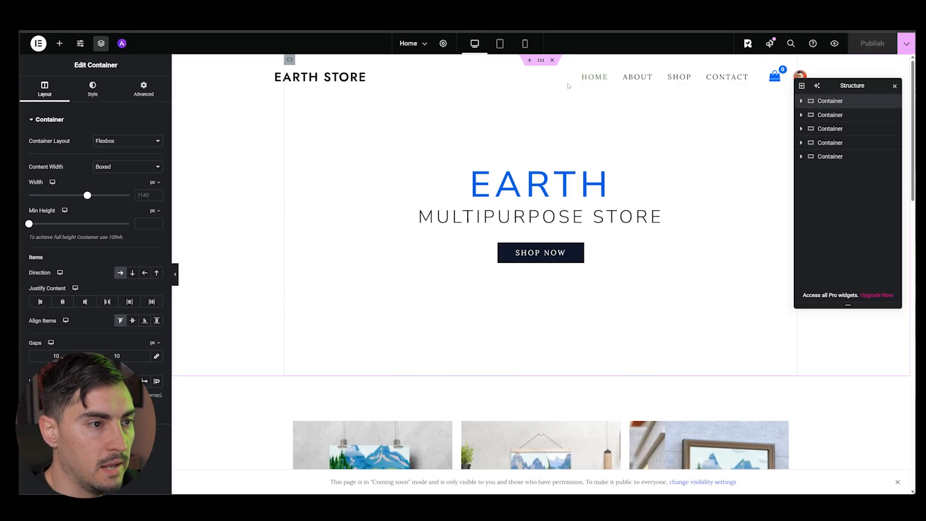
# Step: Insert an empty section above the products grid, below the Earth Store hero
pyautogui.rightClick(540, 60)
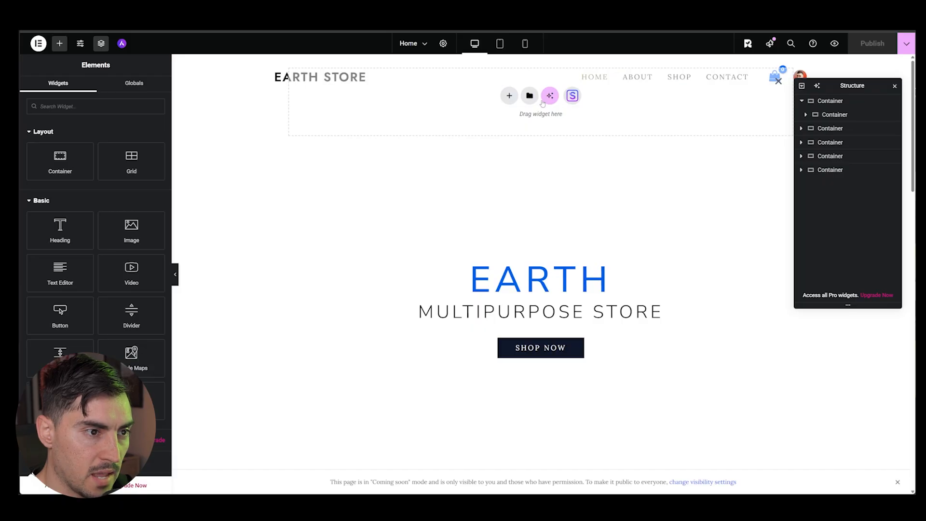
pyautogui.scroll(-3)
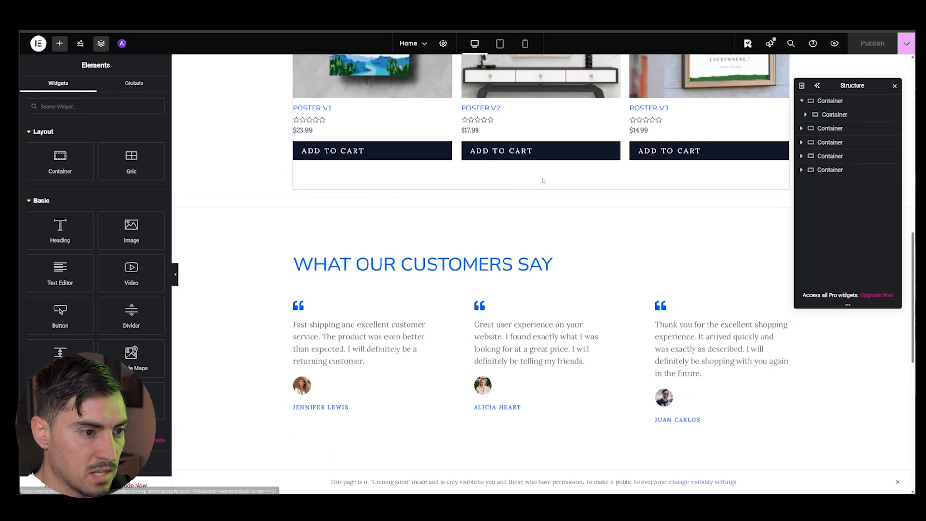
pyautogui.click(830, 129)
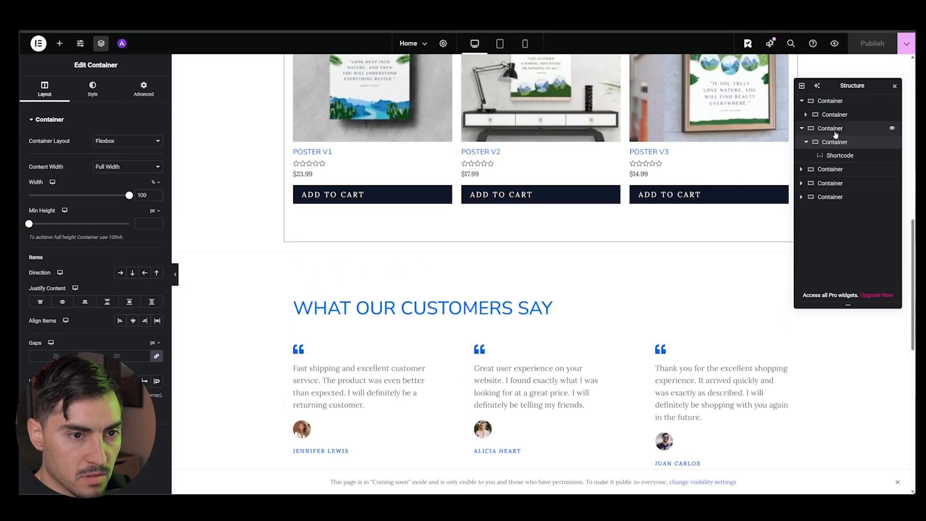
pyautogui.click(831, 128)
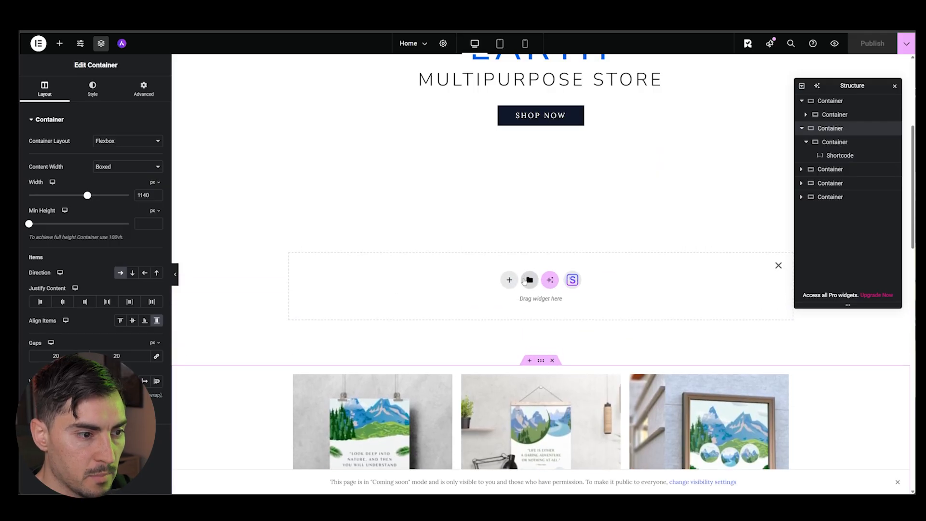
# Step: Give the new section a four-column structure and add an Image widget to its first column
pyautogui.click(508, 279)
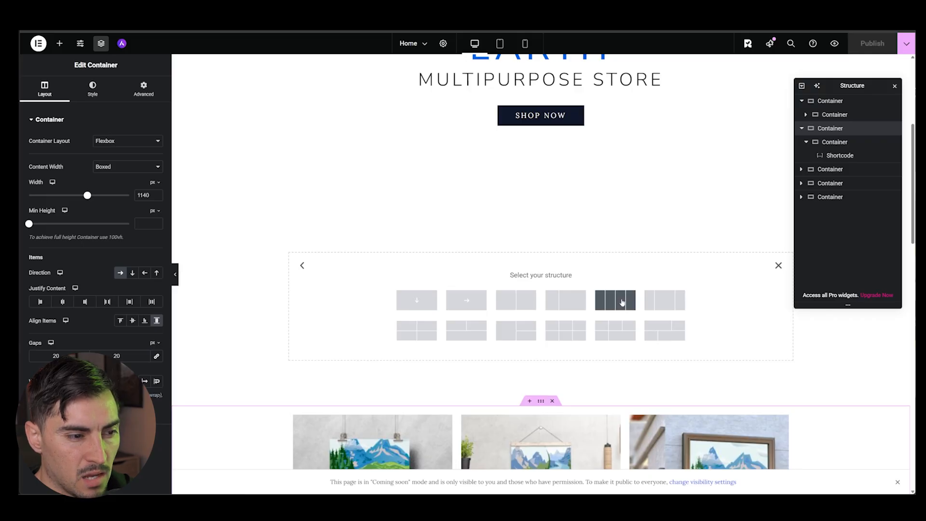
pyautogui.click(615, 299)
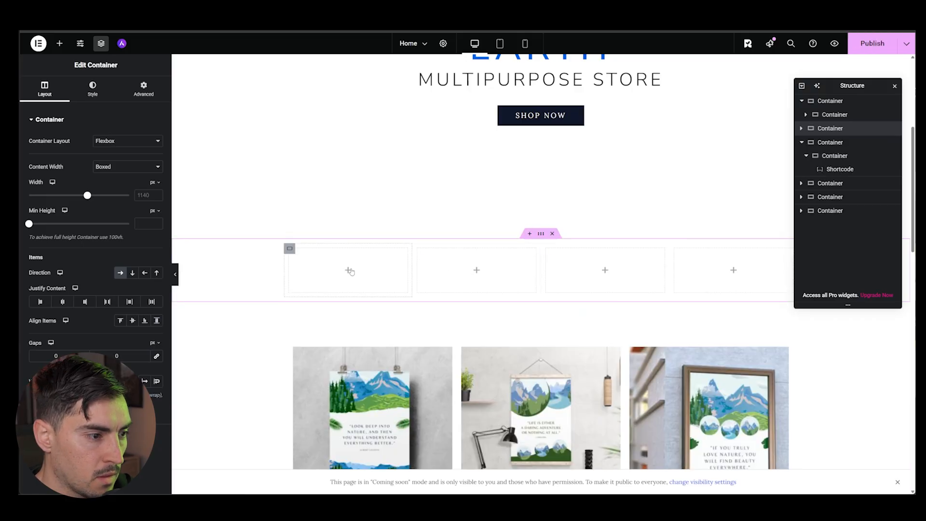
pyautogui.click(59, 43)
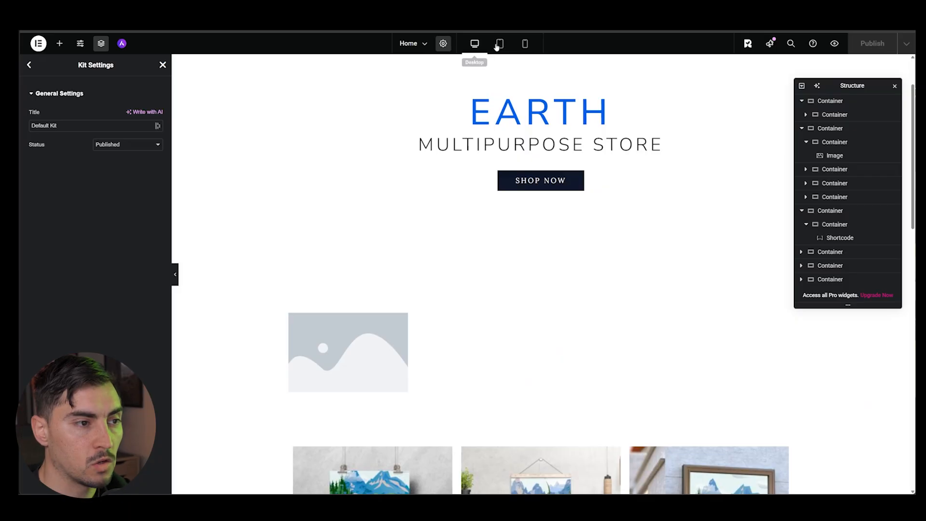
# Step: Preview the home page at mobile size, scroll through it, then return to the desktop preview
pyautogui.click(523, 43)
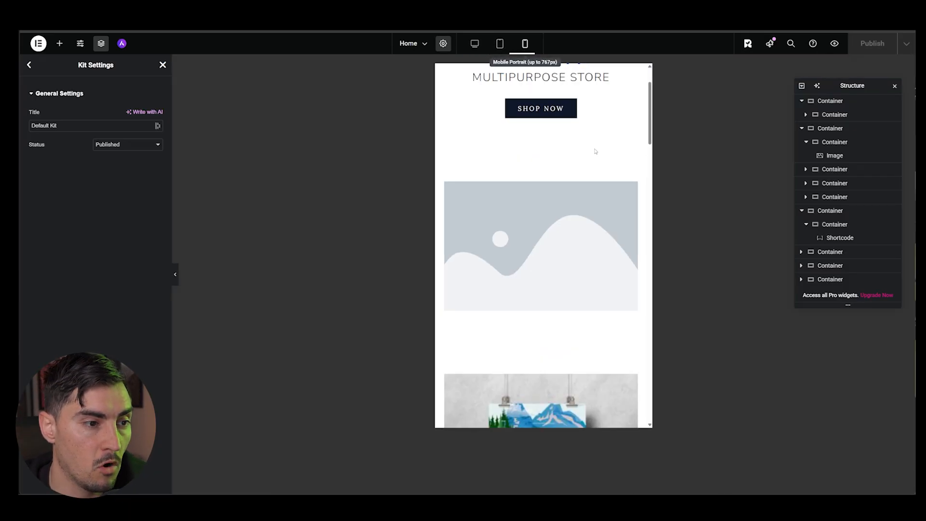
pyautogui.scroll(-3)
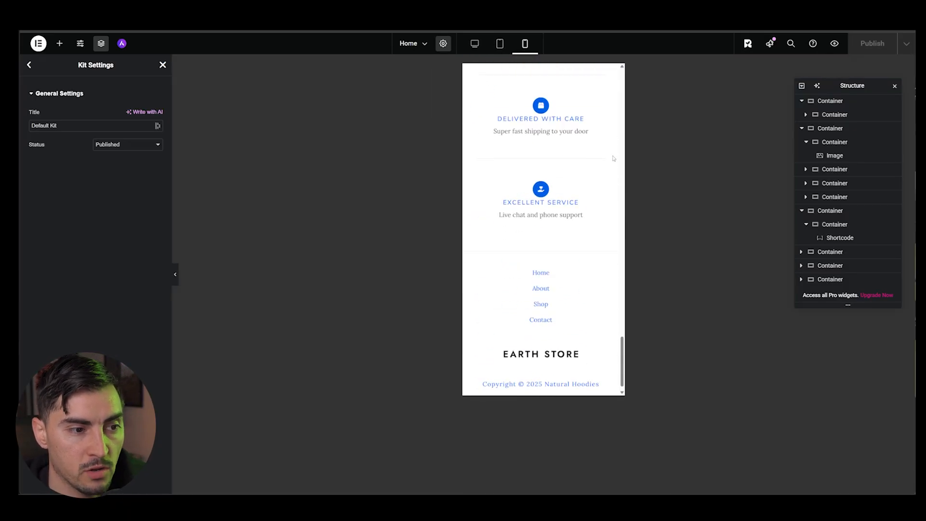
pyautogui.click(474, 44)
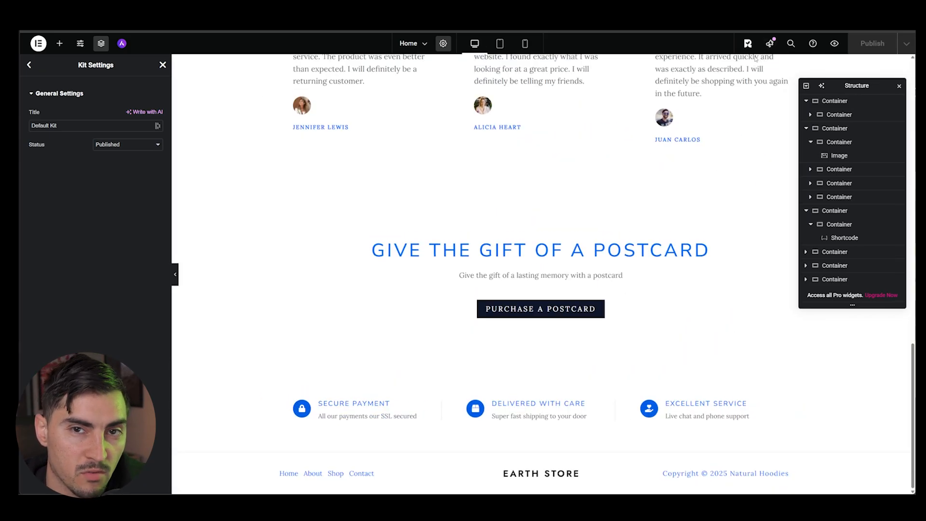
pyautogui.scroll(3)
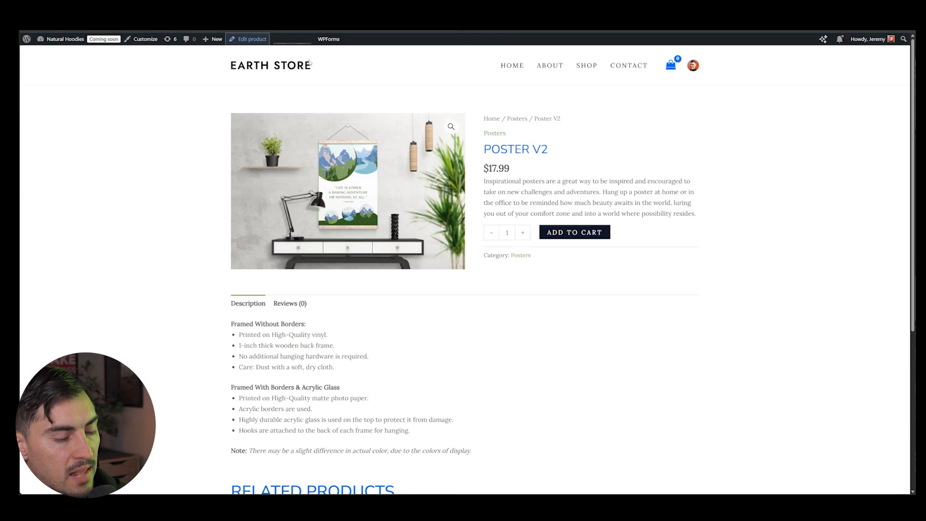
pyautogui.moveTo(424, 88)
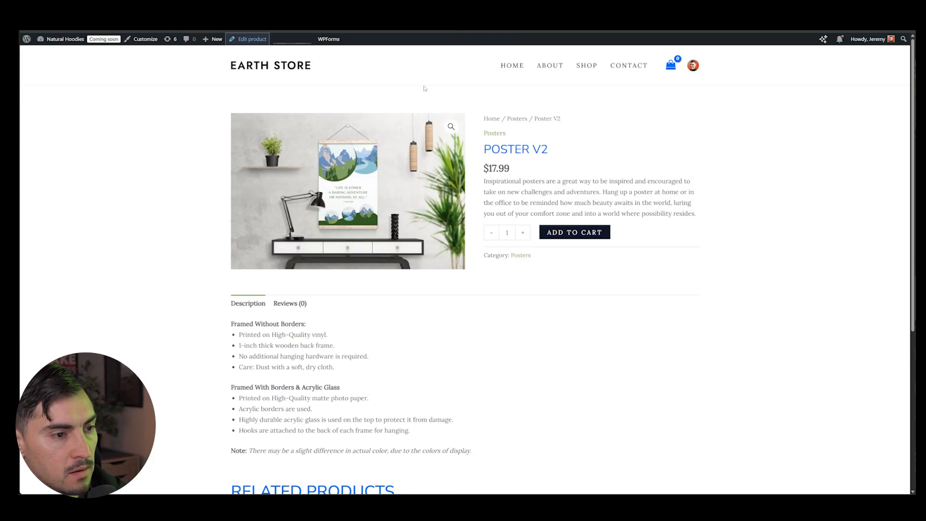
# Step: Edit Poster V2 and retitle it 'Natural Hoodie Light'
pyautogui.click(250, 38)
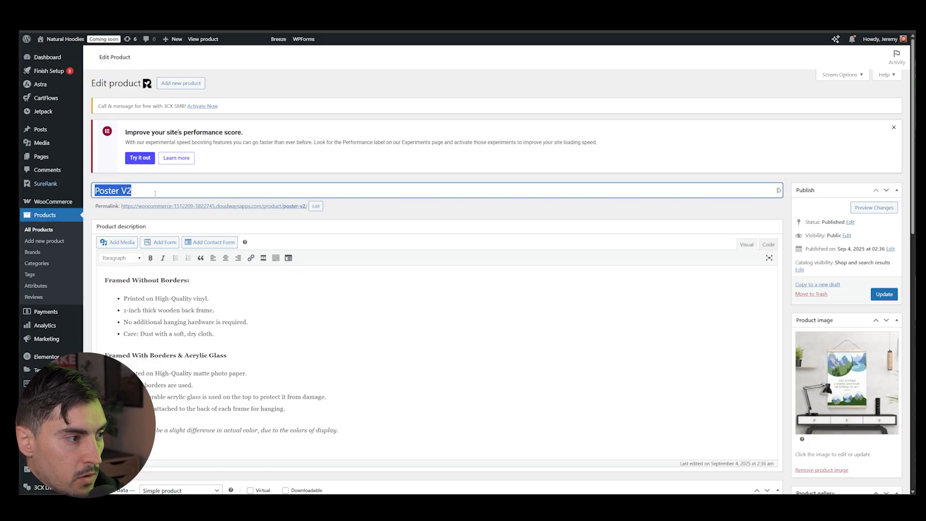
pyautogui.write('Natural Go')
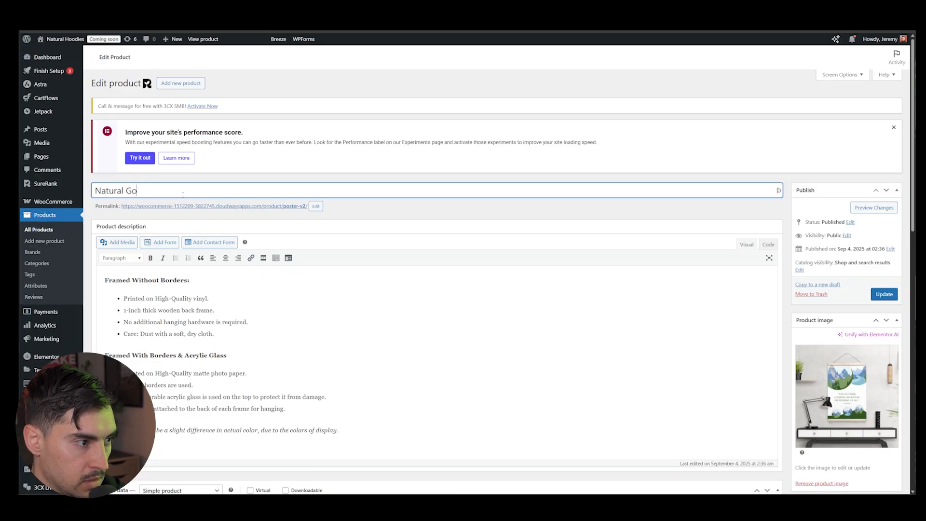
pyautogui.write('Natural Hoodie L')
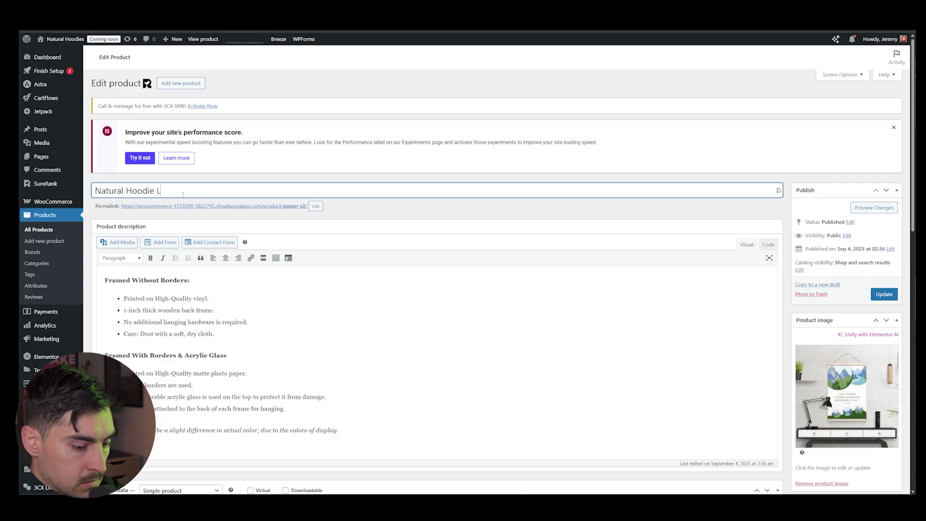
pyautogui.write('iight')
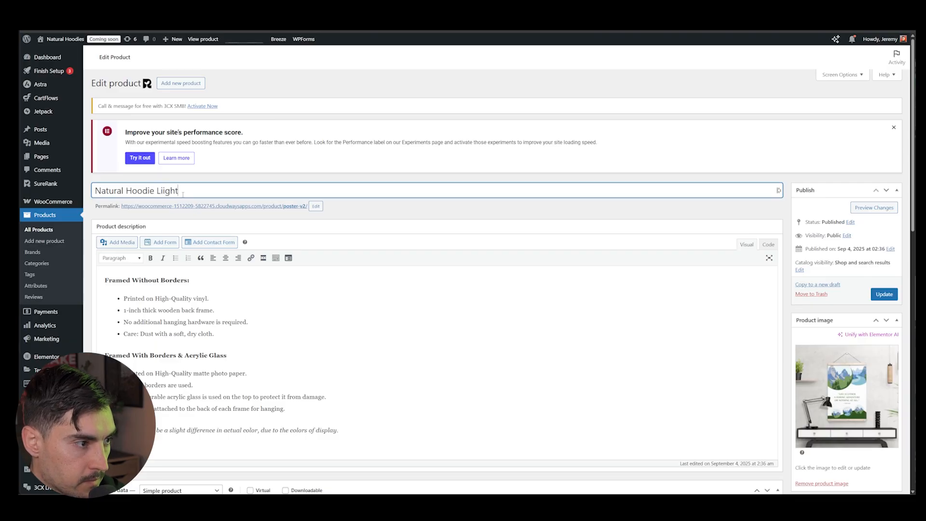
# Step: Set the product's regular price to 59.99
pyautogui.scroll(-3)
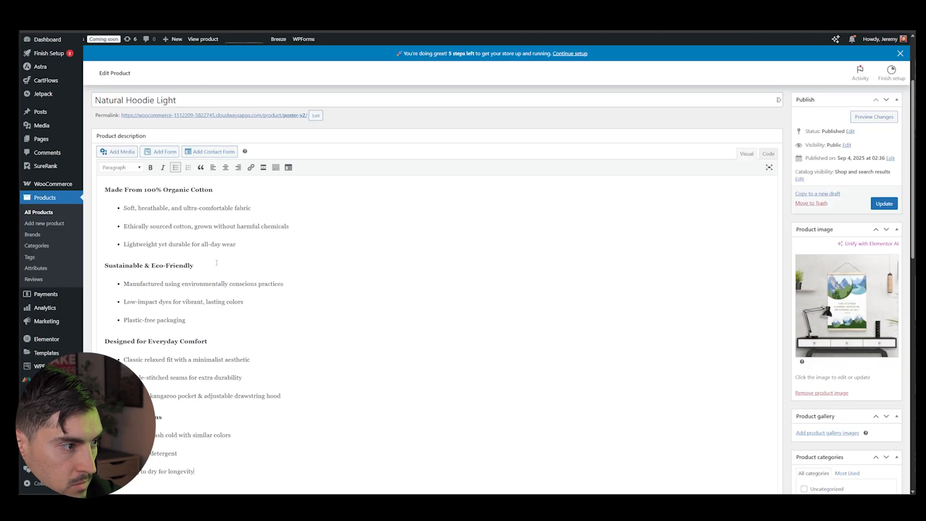
pyautogui.scroll(-3)
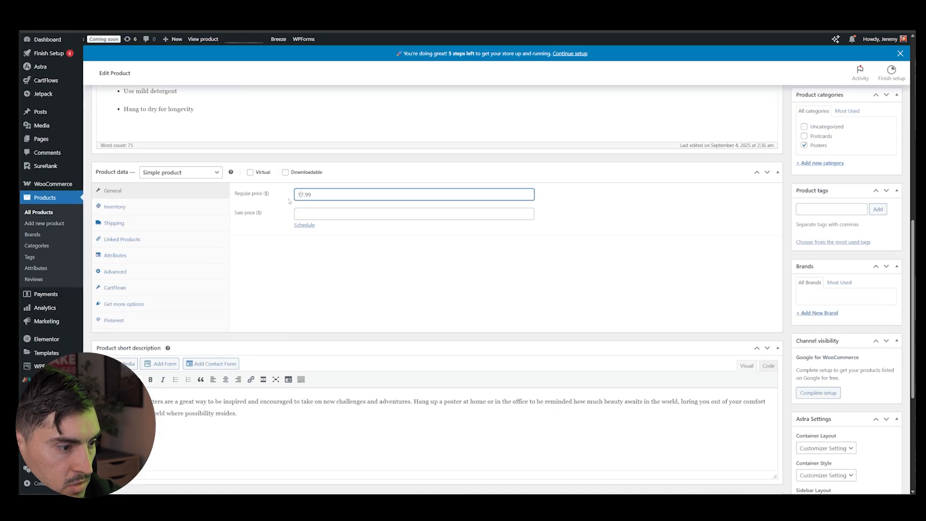
pyautogui.write('59.99')
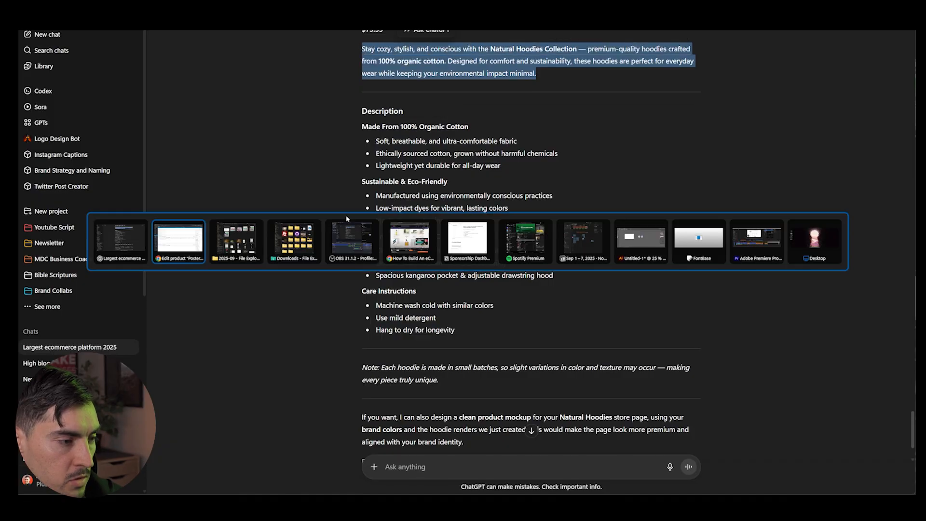
pyautogui.click(180, 240)
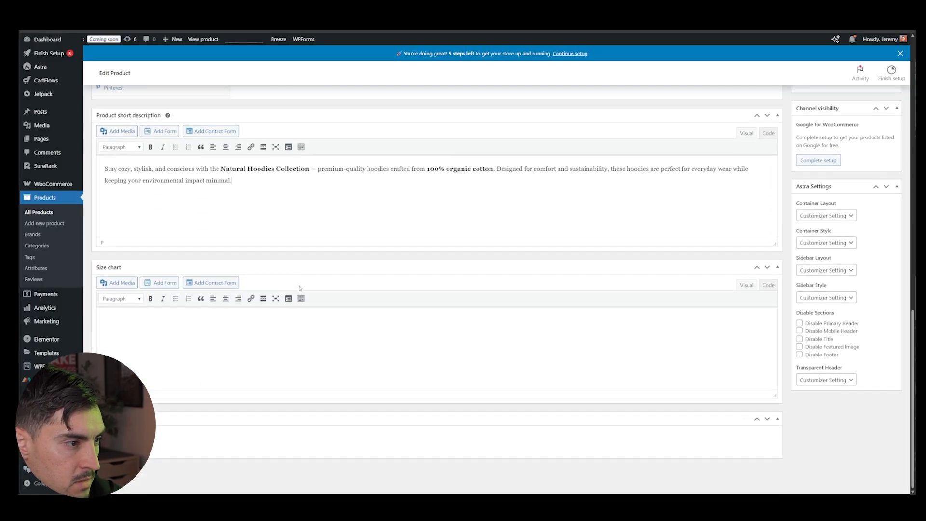
pyautogui.click(209, 322)
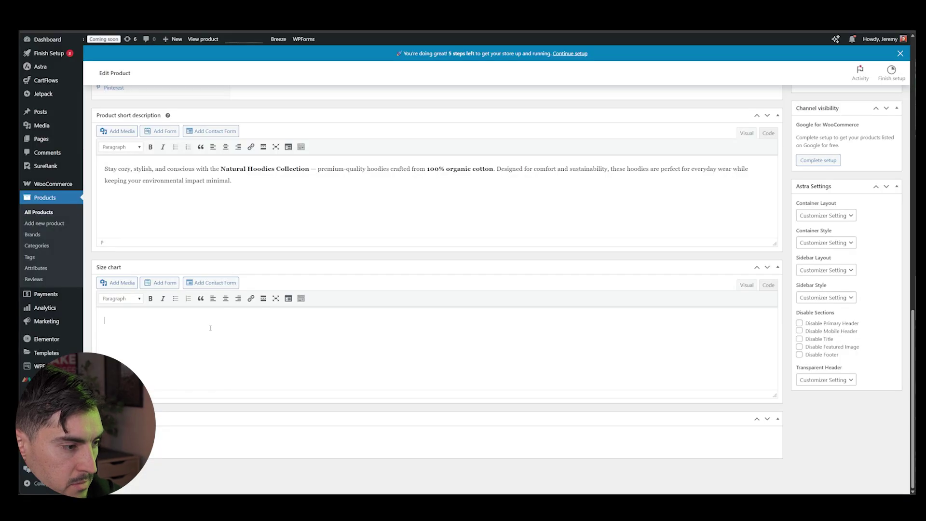
pyautogui.scroll(3)
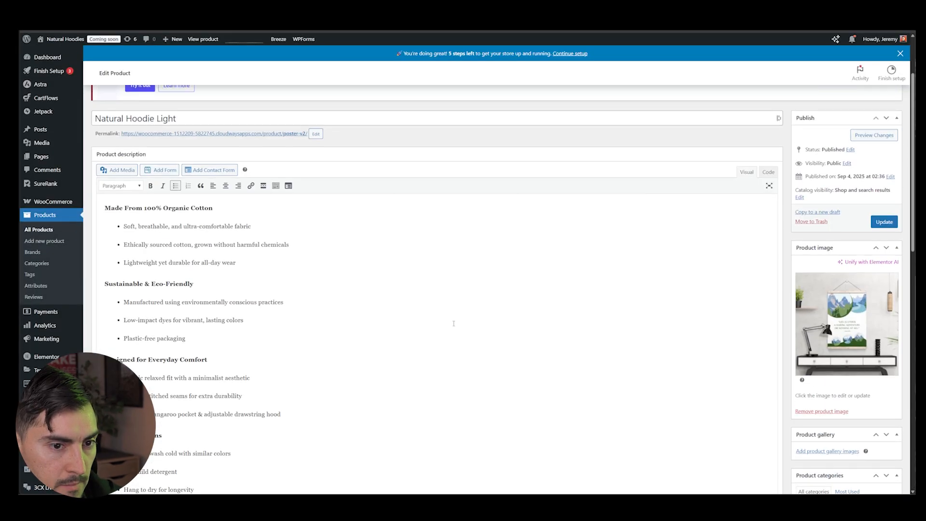
# Step: Upload the hoodie photo as the Natural Hoodie Light product image and update the product
pyautogui.click(845, 324)
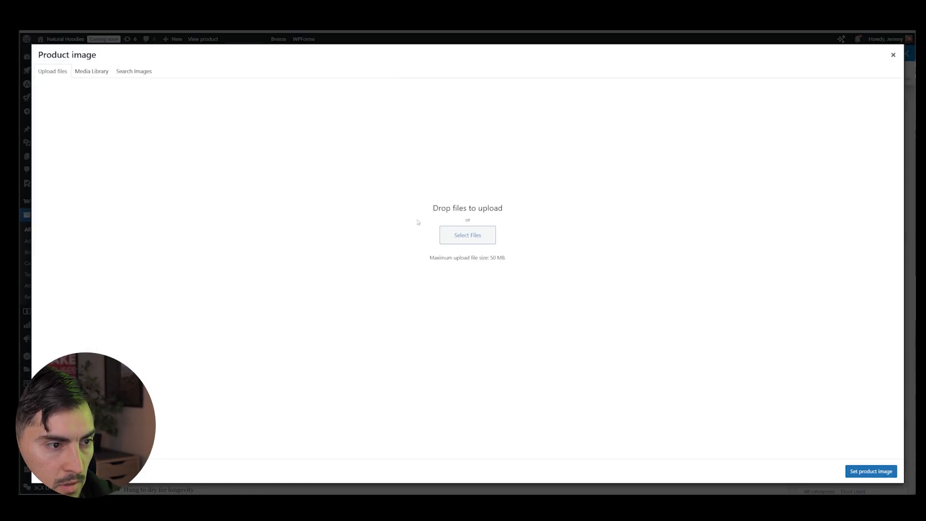
pyautogui.click(466, 234)
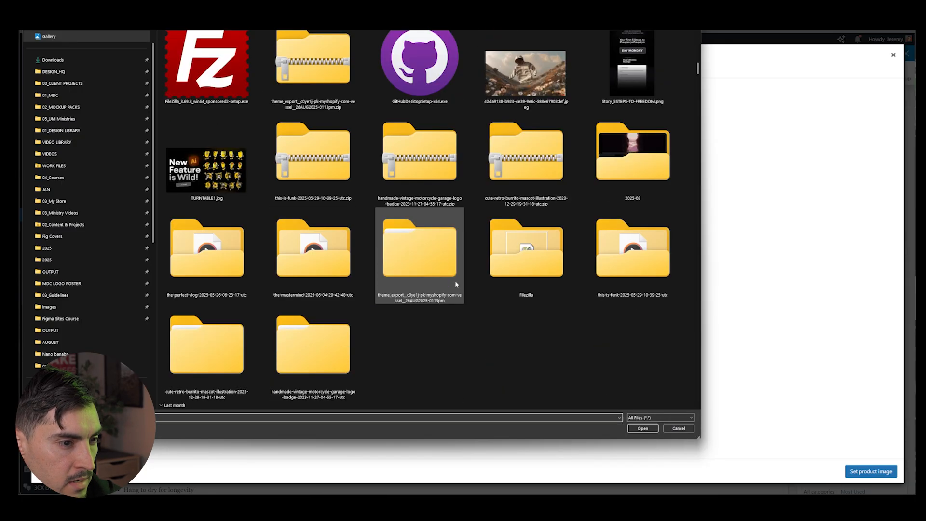
pyautogui.click(642, 428)
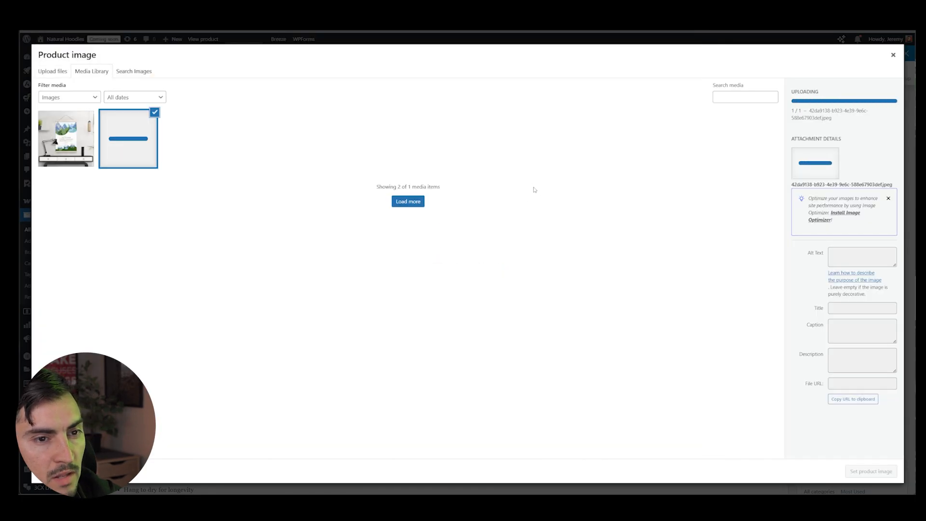
pyautogui.click(870, 471)
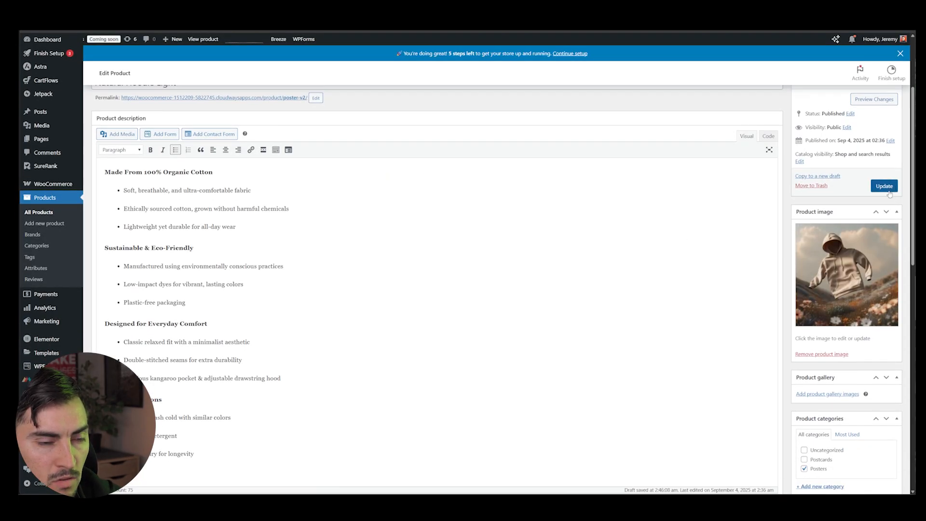
pyautogui.click(883, 185)
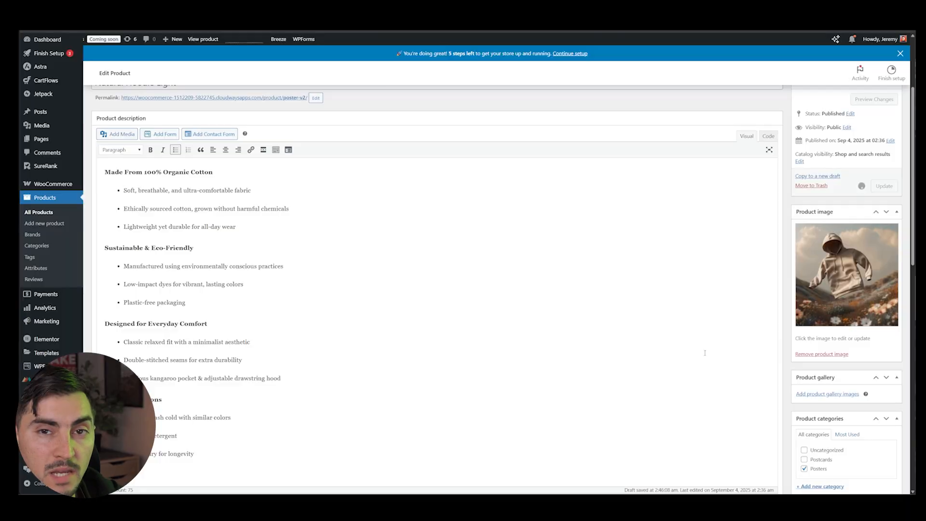
pyautogui.moveTo(676, 329)
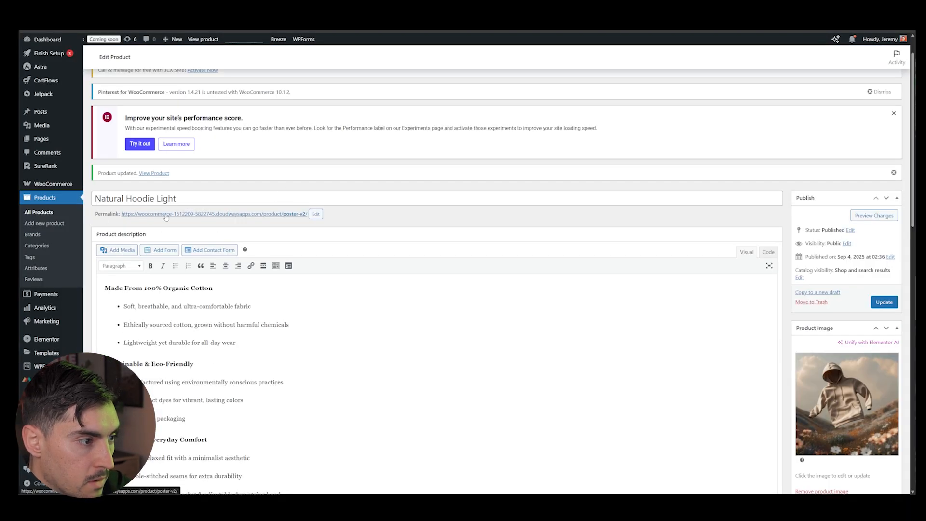
# Step: Add Natural Hoodie Light to the cart from its product page and view the $59.99 cart
pyautogui.doubleClick(212, 214)
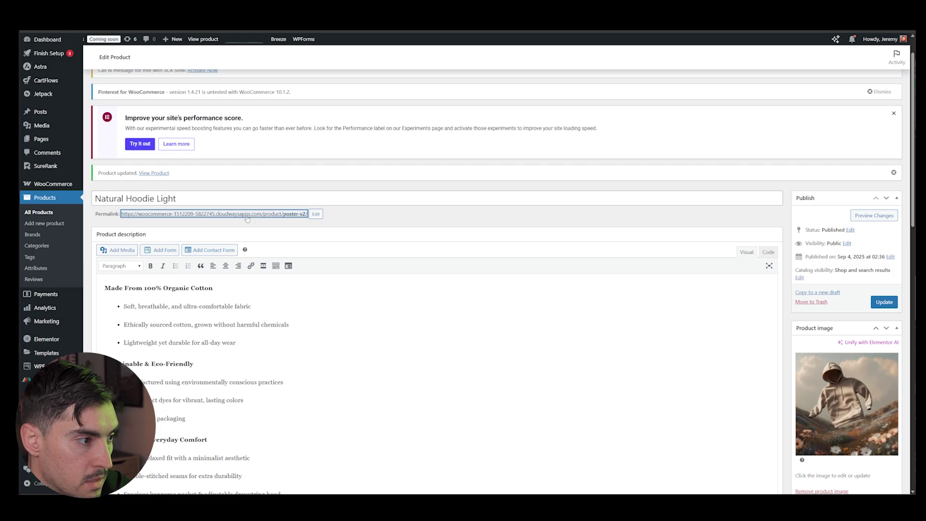
pyautogui.moveTo(293, 124)
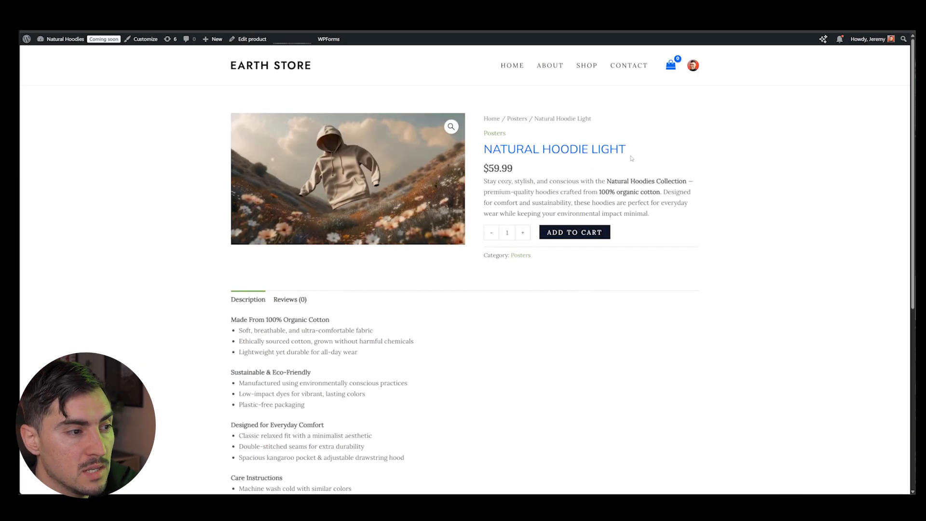
pyautogui.moveTo(325, 367)
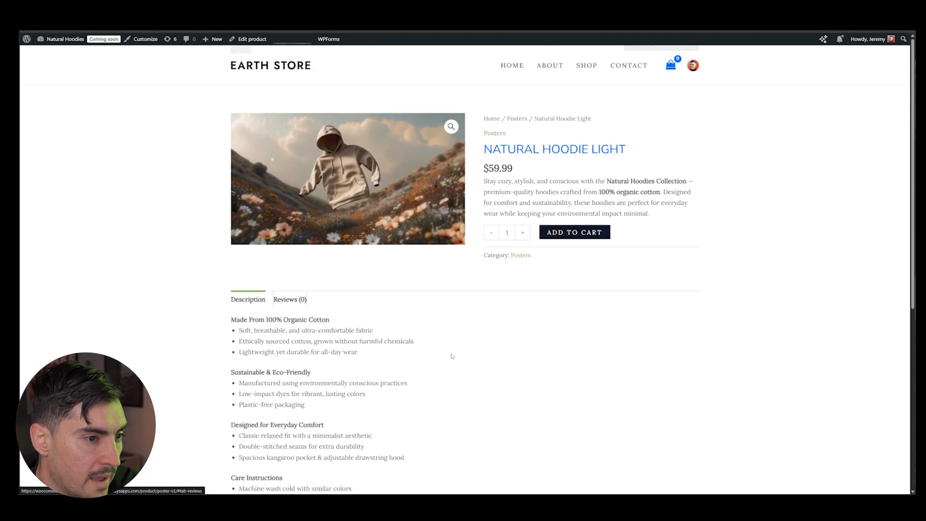
pyautogui.click(573, 231)
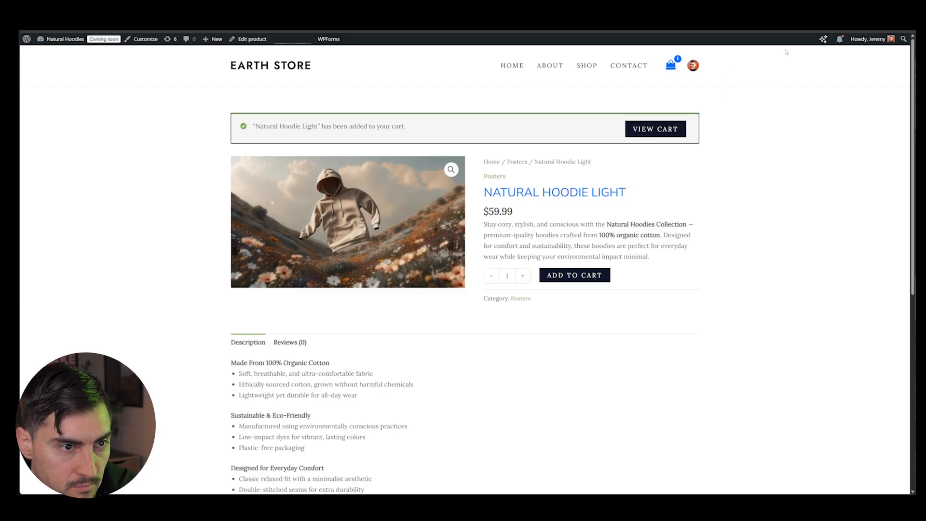
pyautogui.click(670, 65)
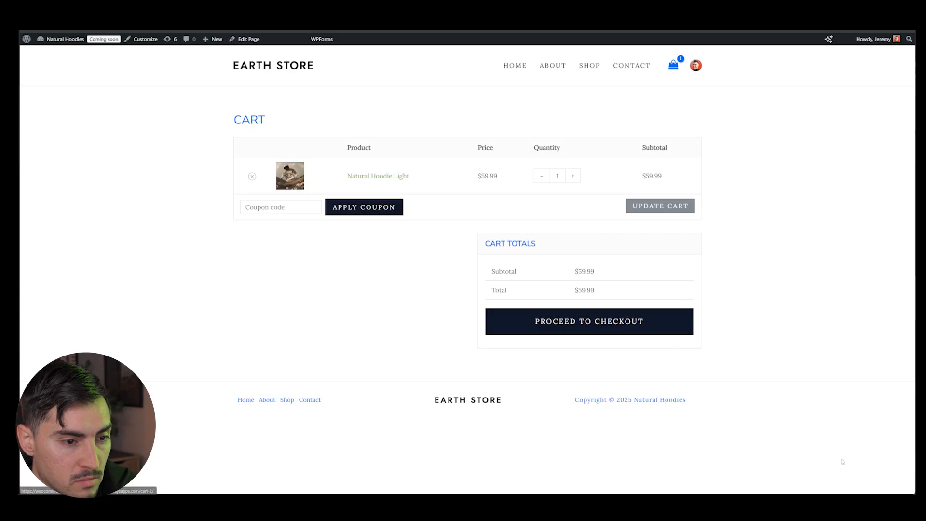
pyautogui.moveTo(588, 321)
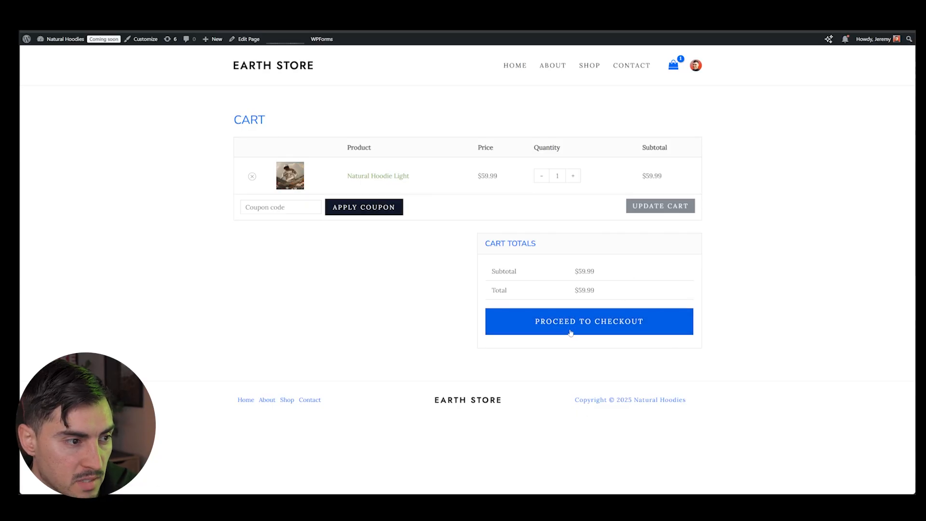
pyautogui.moveTo(599, 259)
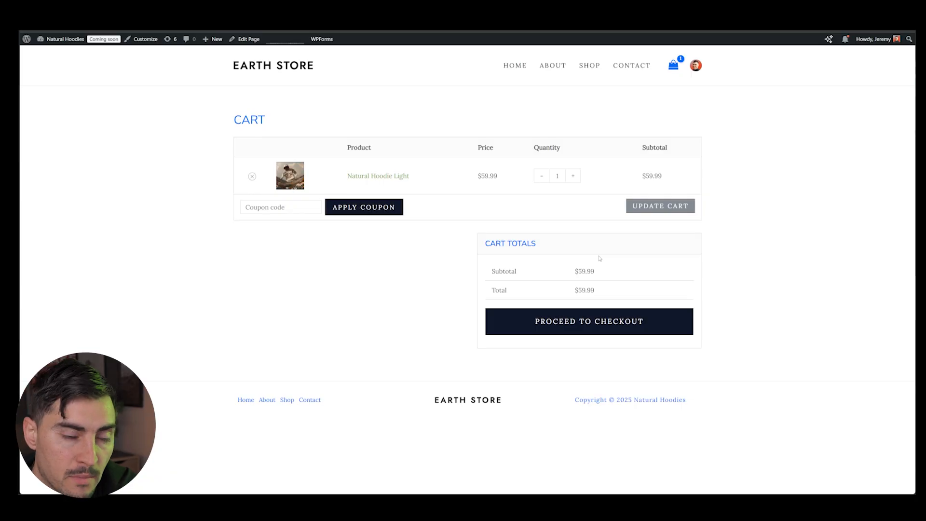
# Step: From the dashboard, go to WooCommerce Payments settings and begin the WooPayments setup
pyautogui.click(65, 38)
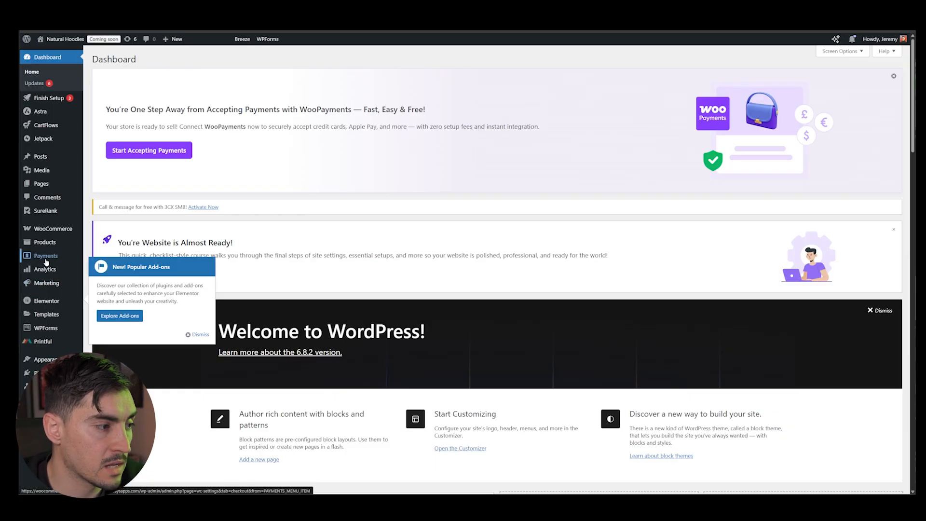
pyautogui.click(47, 255)
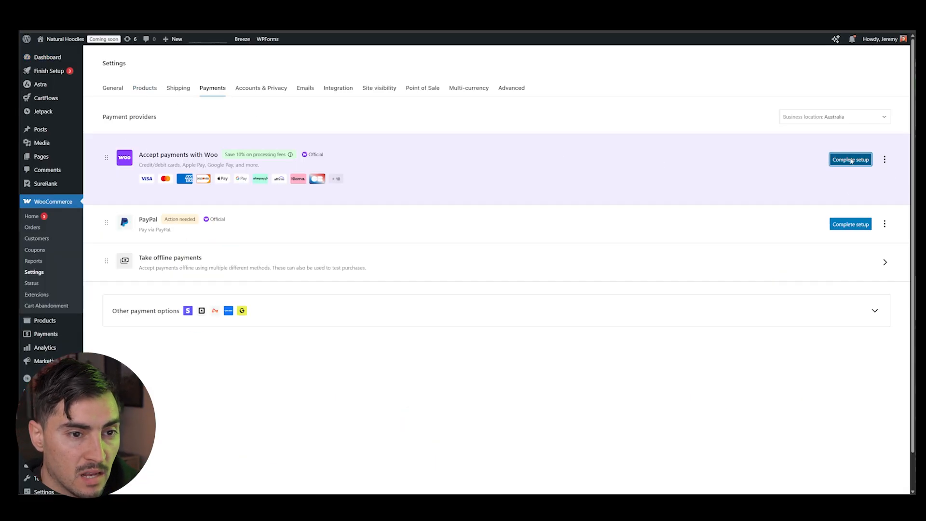
pyautogui.click(850, 159)
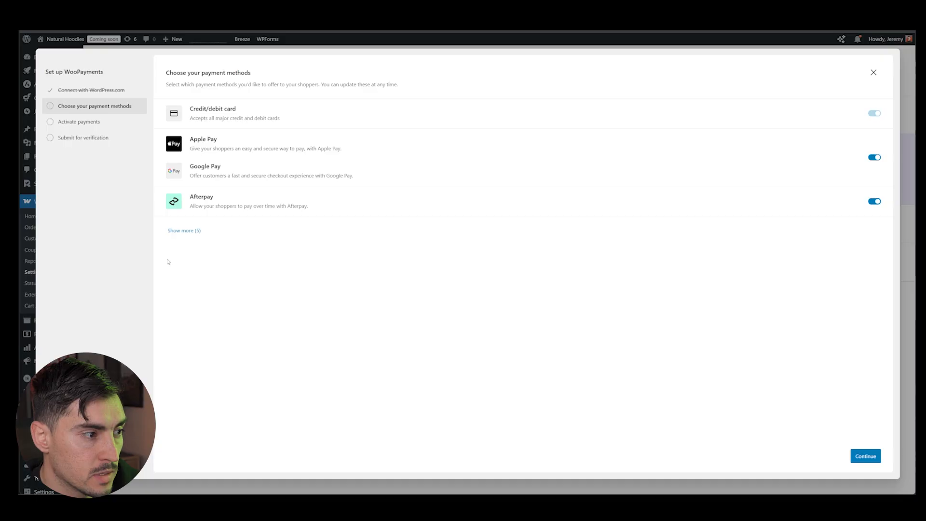
# Step: Accept the payment methods and business details, reaching the Stripe sign-up window
pyautogui.click(183, 231)
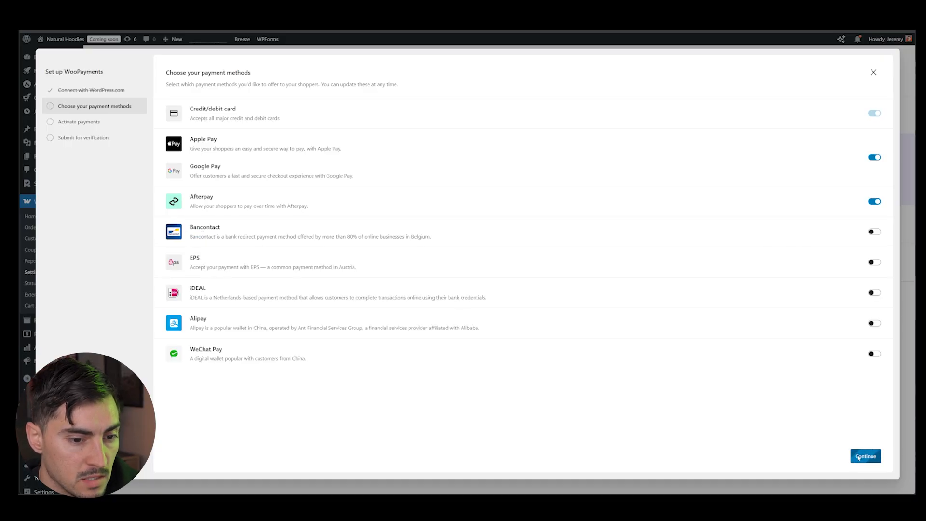
pyautogui.click(865, 456)
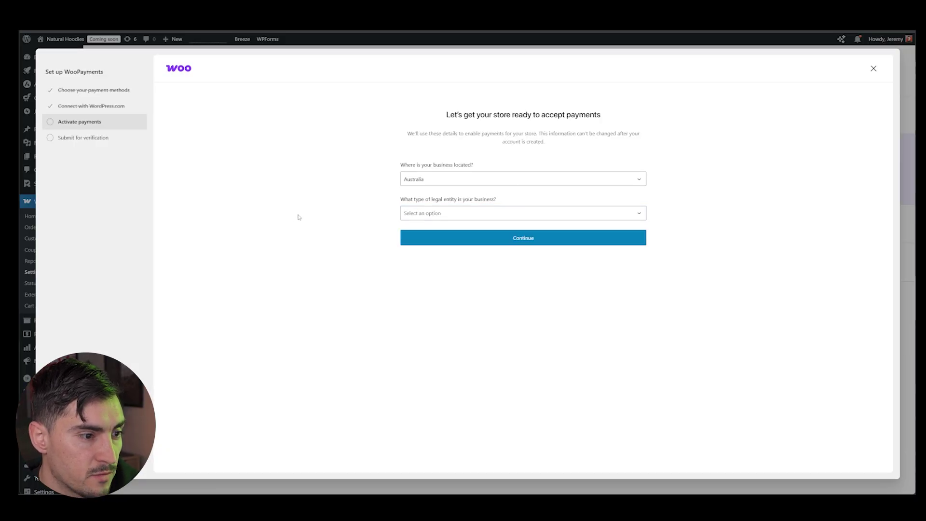
pyautogui.click(521, 212)
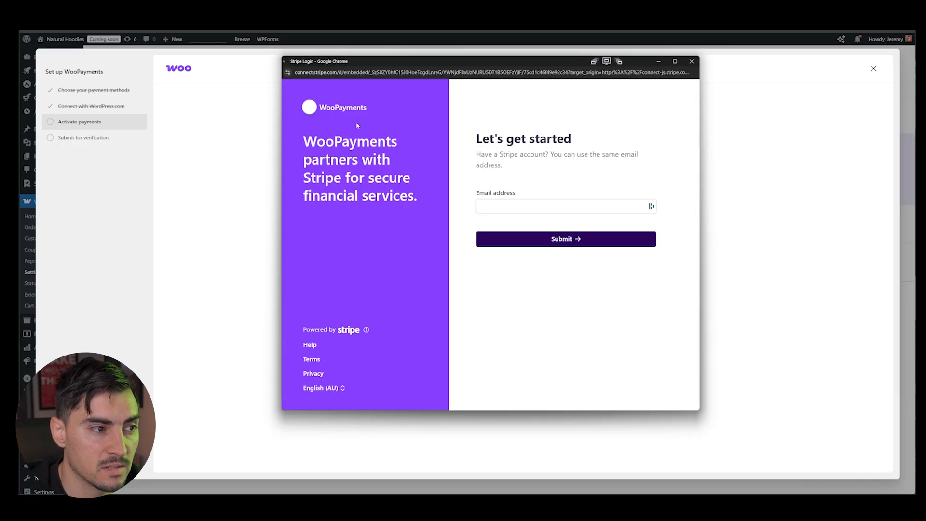
# Step: Close the Stripe sign-in without an email and exit WooPayments setup back to payment providers
pyautogui.click(565, 207)
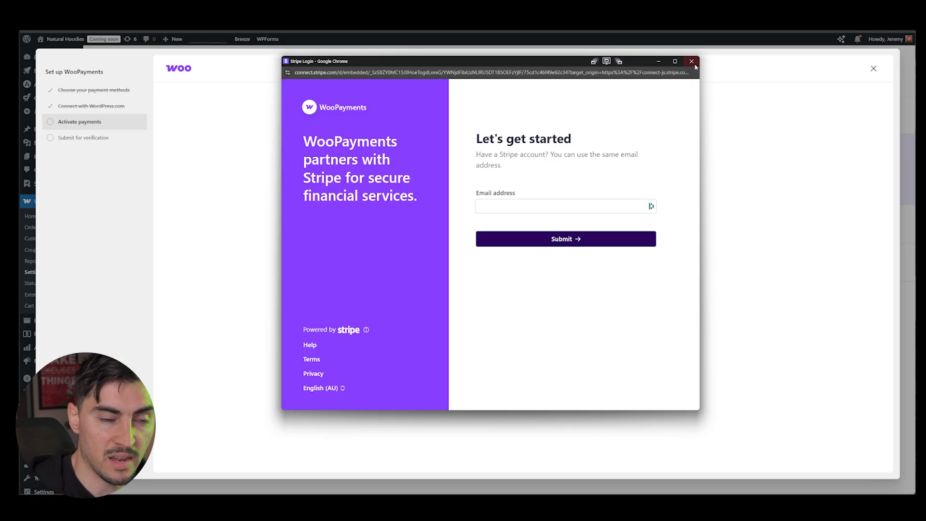
pyautogui.click(691, 61)
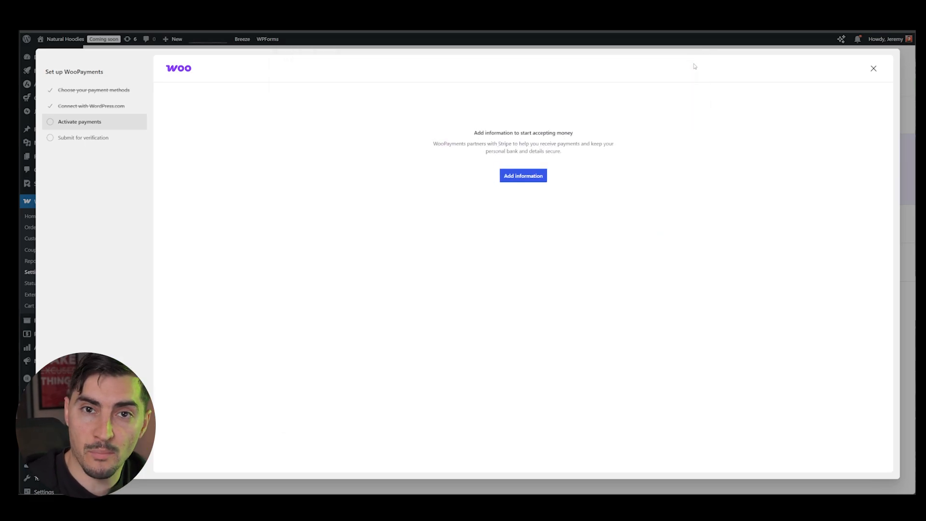
pyautogui.click(874, 68)
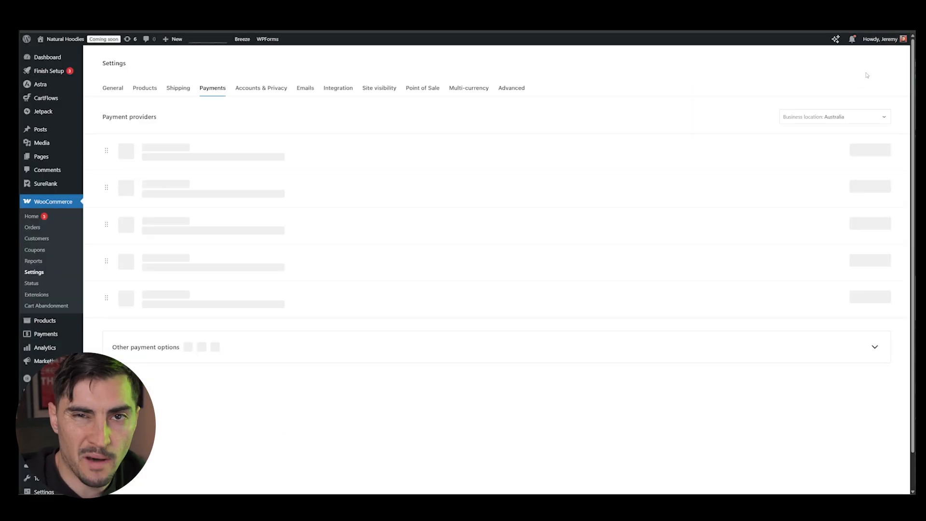